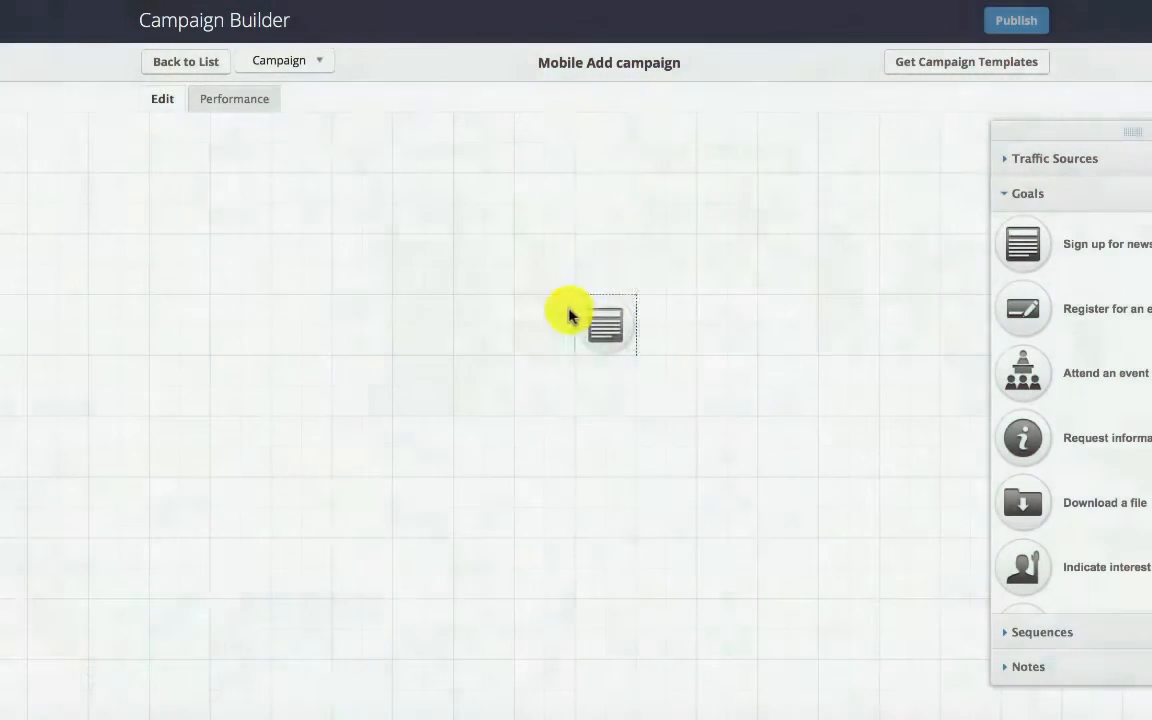
# Place a web form goal named 'Cleaning Up our Database' and open its form editor.
pyautogui.moveTo(1023, 244); pyautogui.dragTo(575, 325)
pyautogui.write('Cleaning Up')
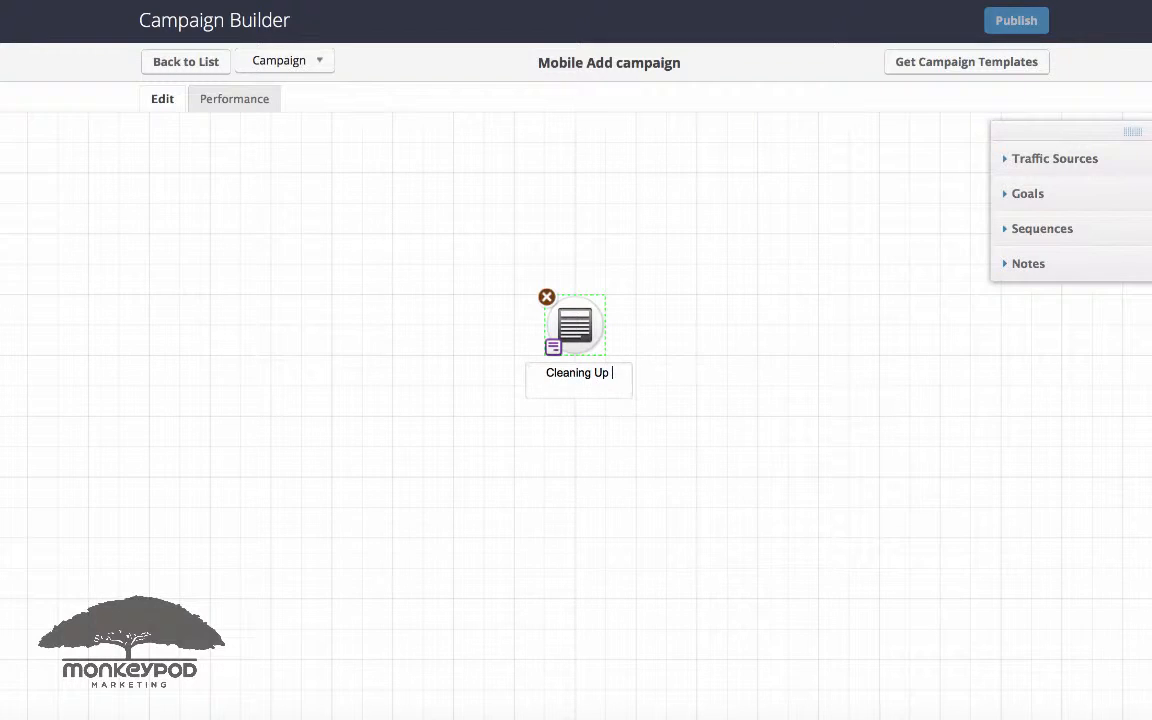
pyautogui.write('our Database')
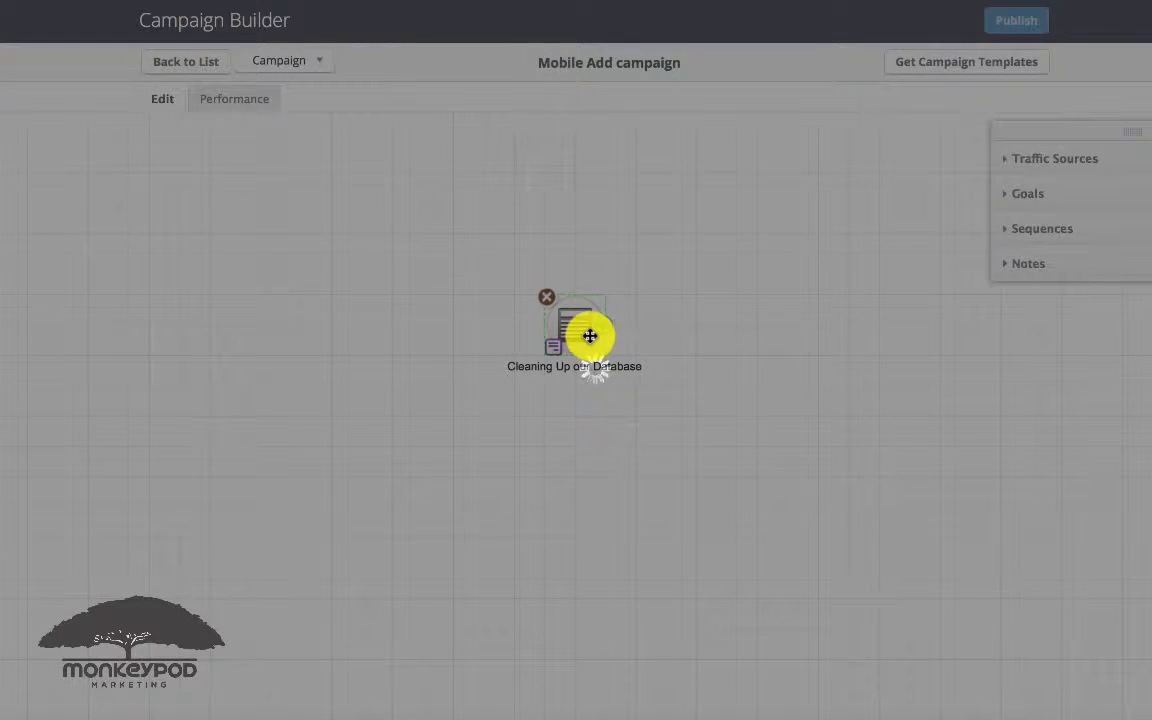
pyautogui.doubleClick(574, 335)
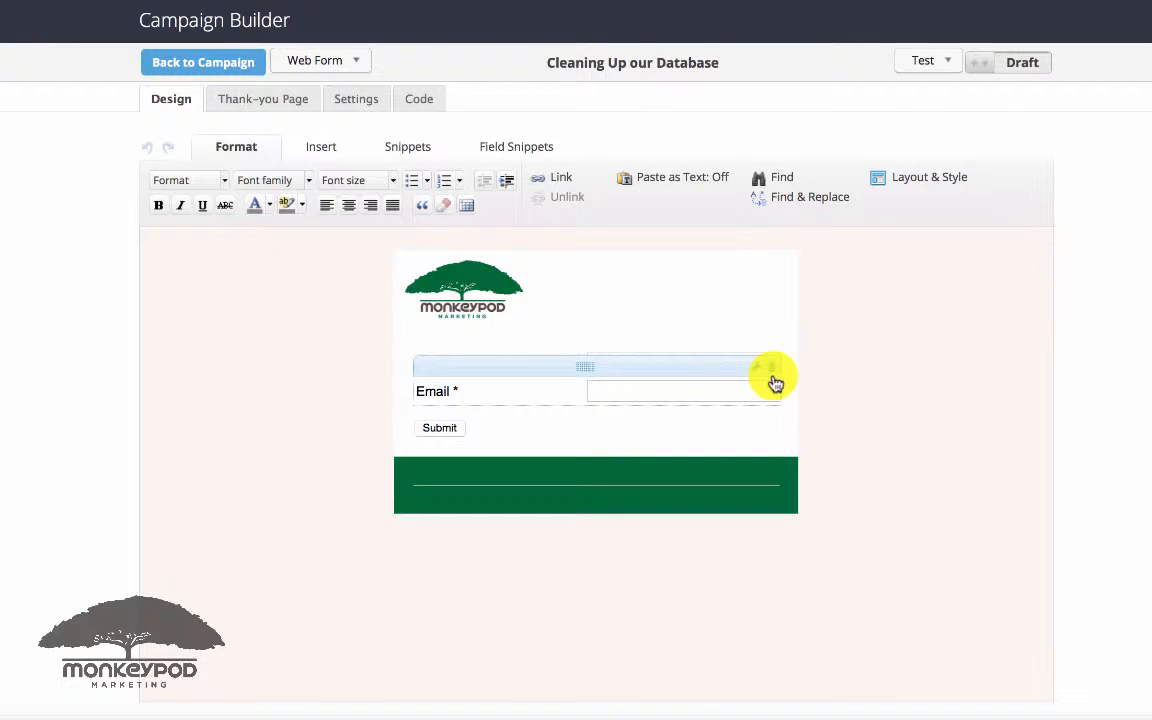
# Remove the visible email box and save a hidden field set to Email.
pyautogui.click(516, 146)
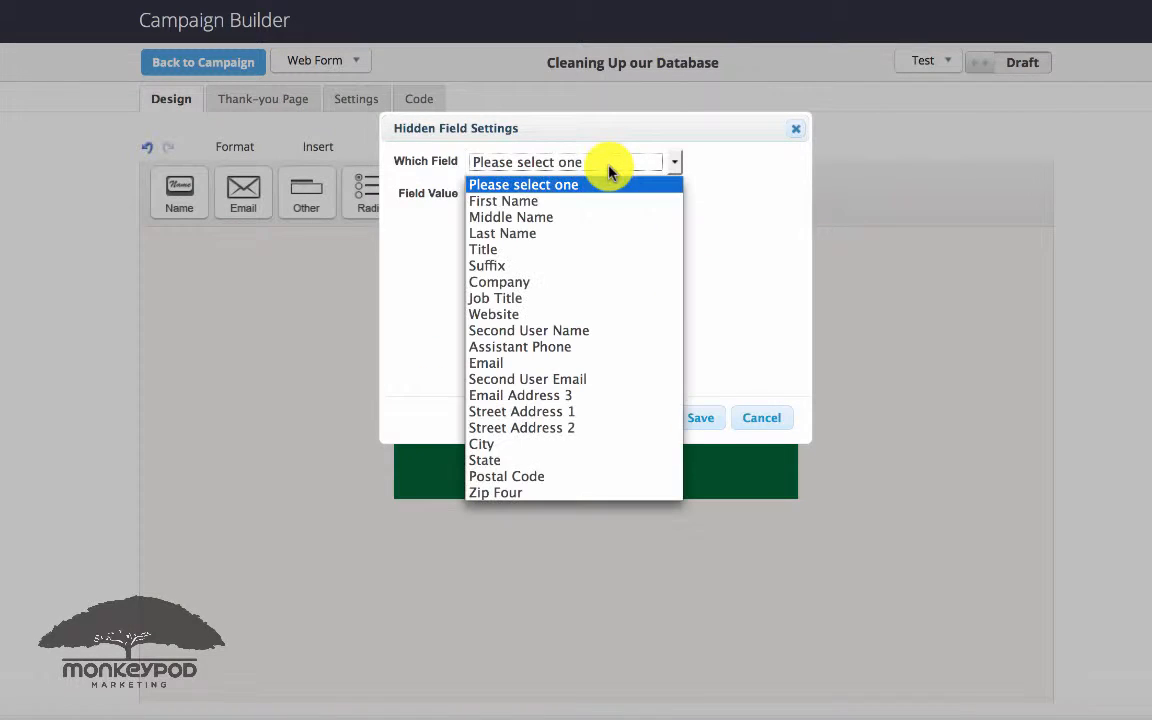
pyautogui.moveTo(598, 282)
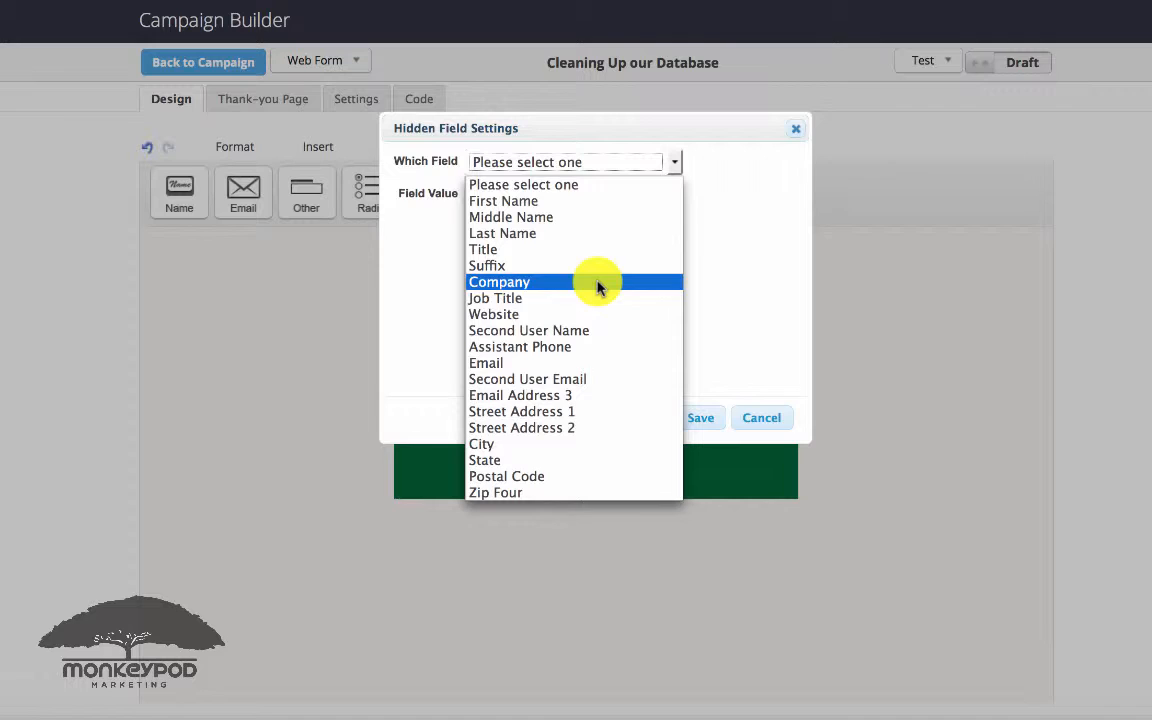
pyautogui.click(486, 362)
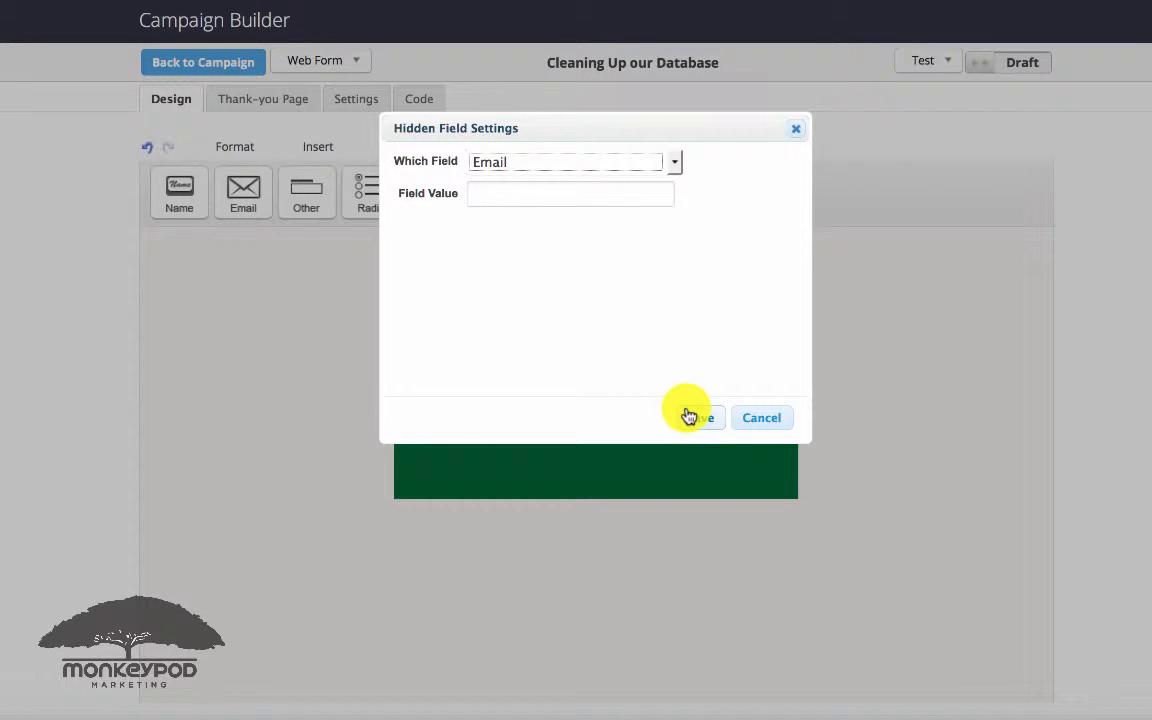
pyautogui.click(695, 417)
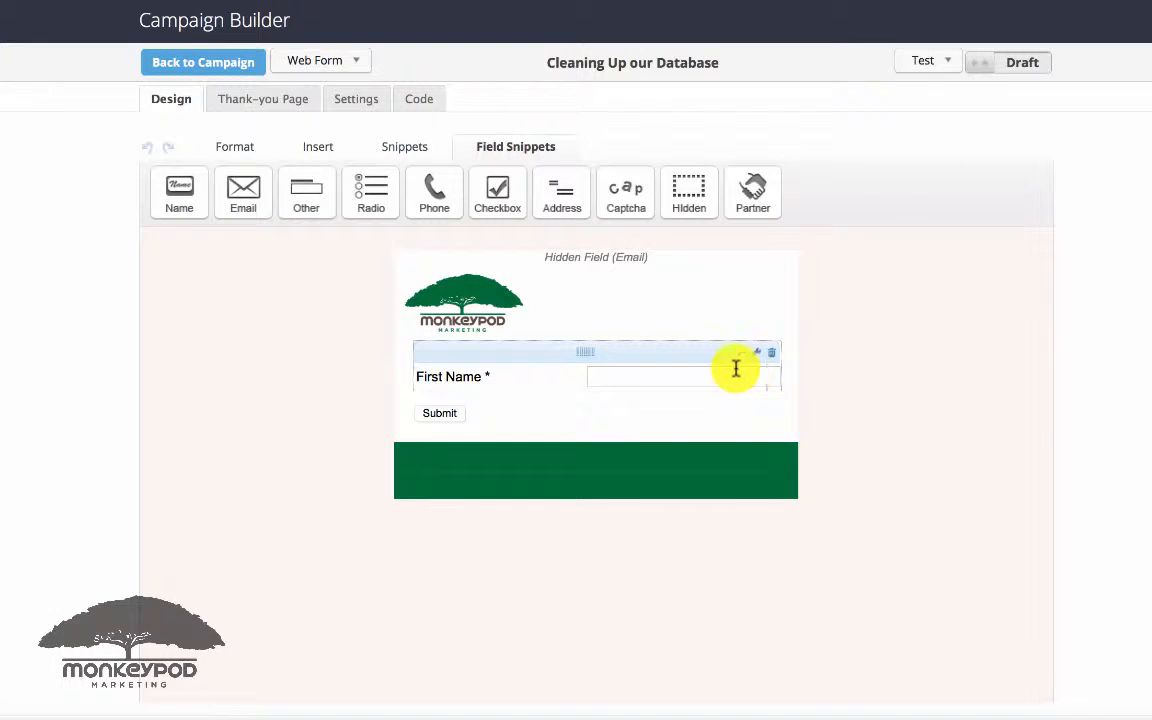
# Enable Last Name on the form's name field.
pyautogui.click(758, 352)
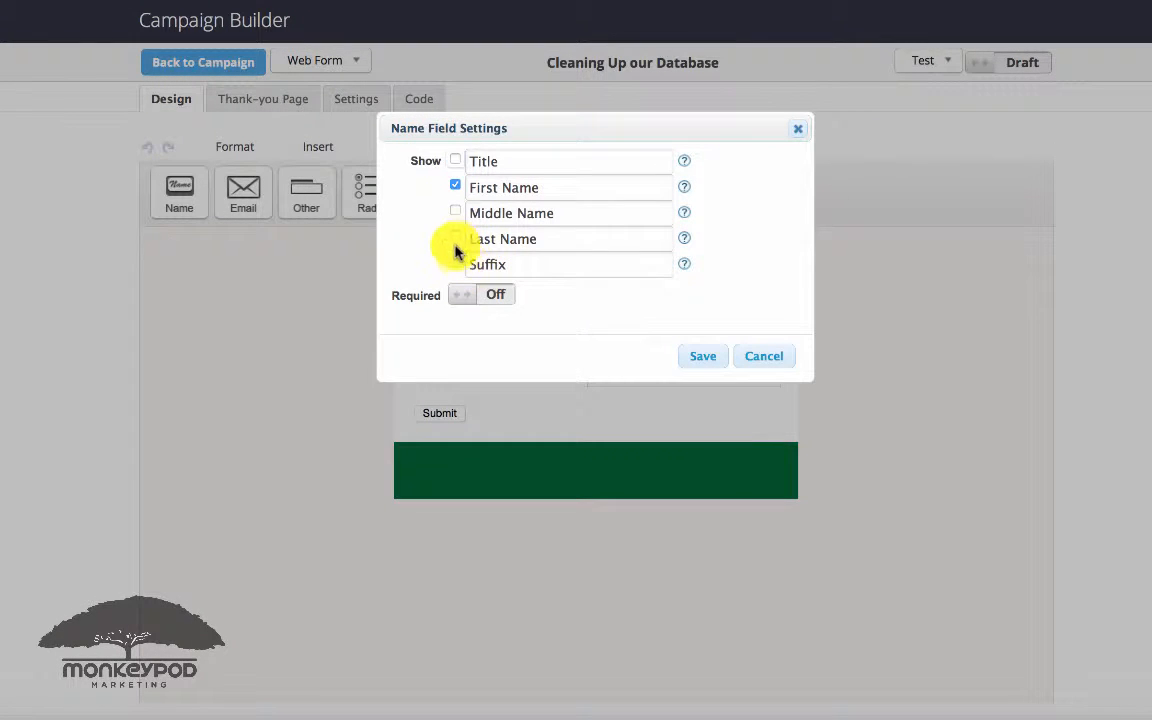
pyautogui.click(455, 238)
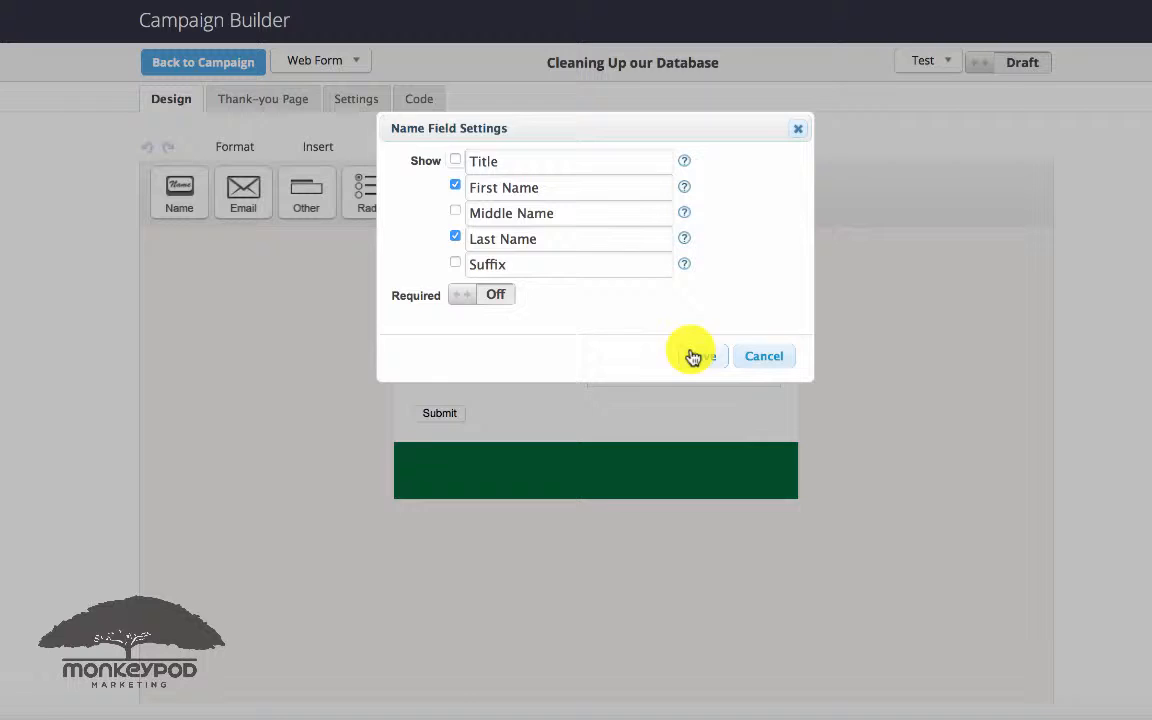
pyautogui.click(697, 356)
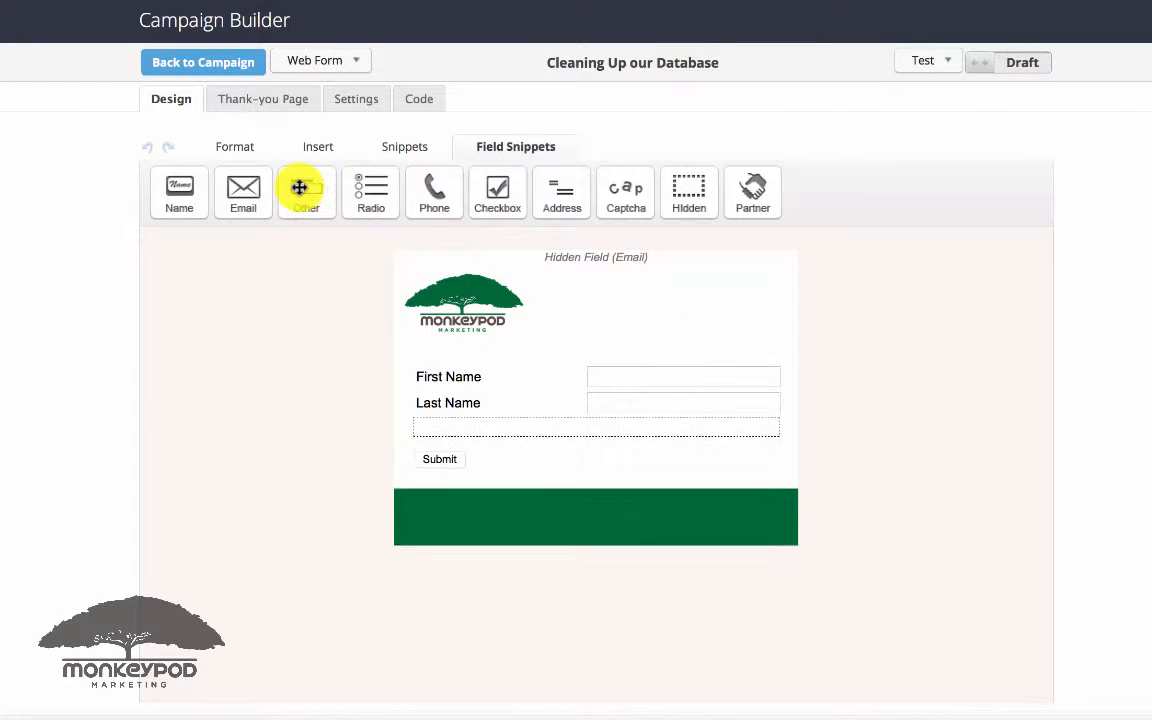
# Add two more contact fields collecting Company and Job Title.
pyautogui.click(306, 192)
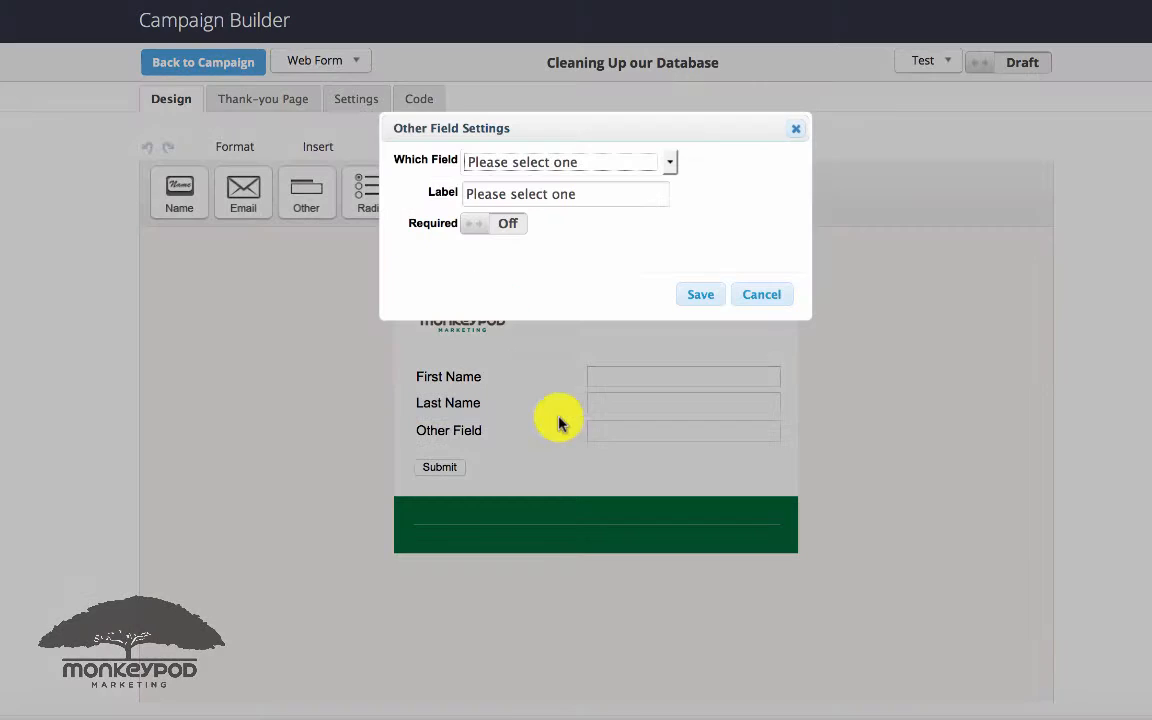
pyautogui.click(565, 161)
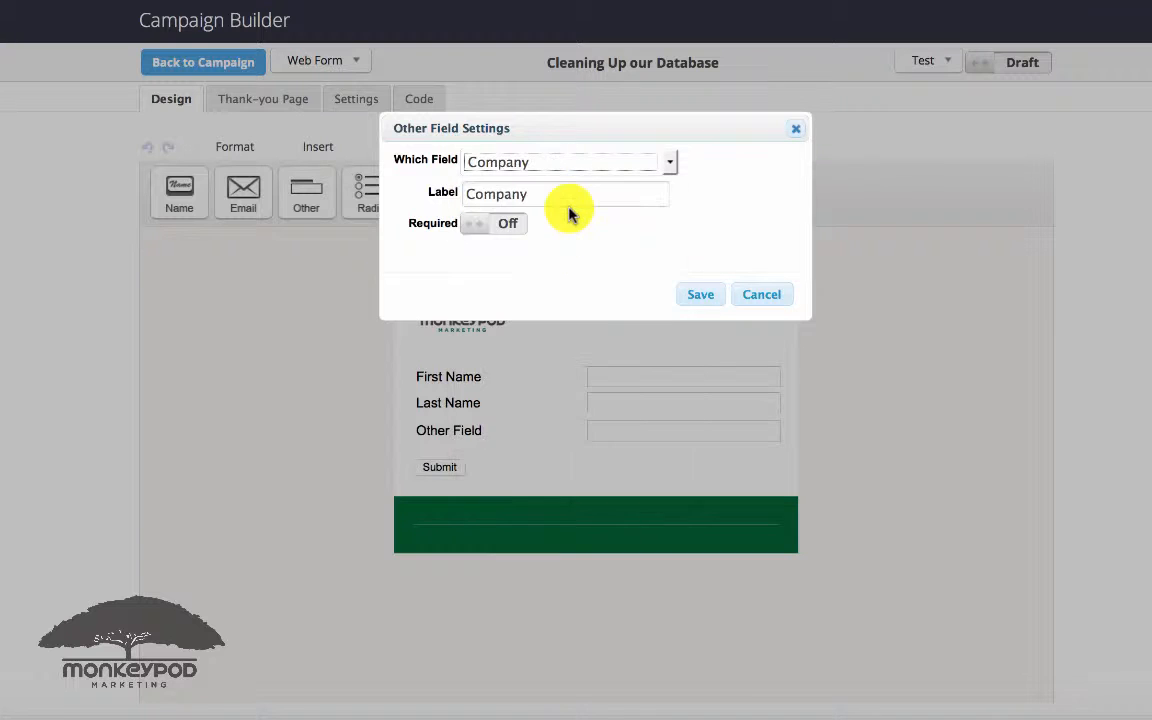
pyautogui.click(700, 294)
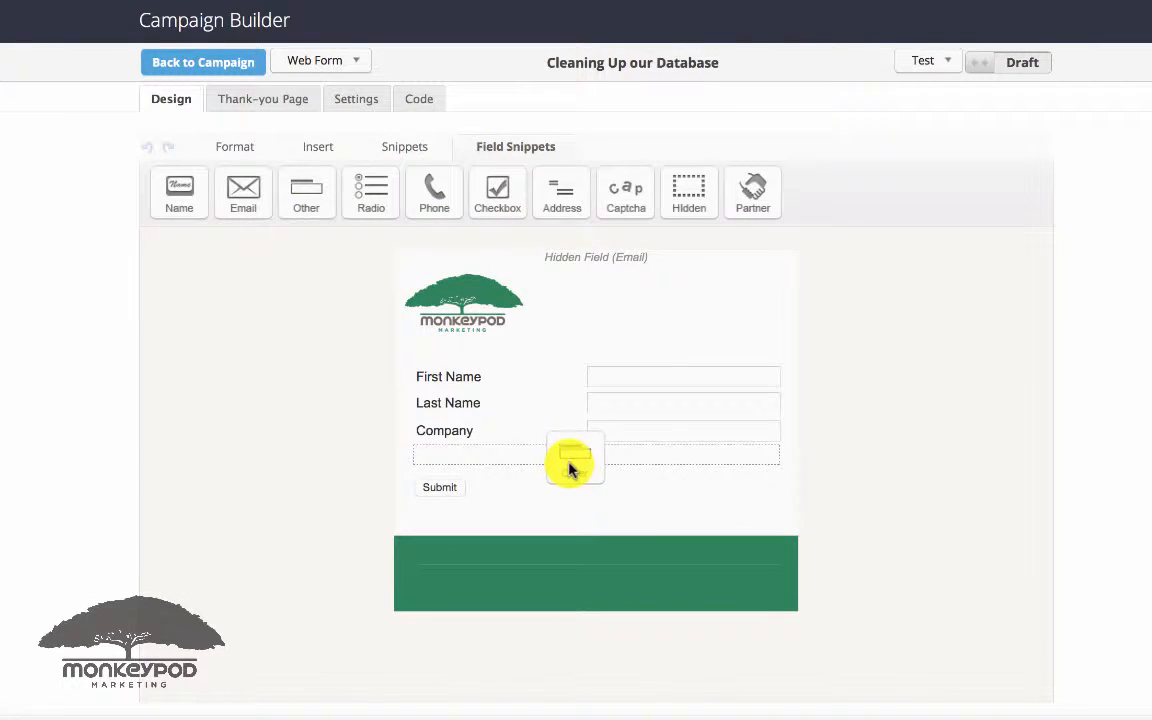
pyautogui.click(306, 192)
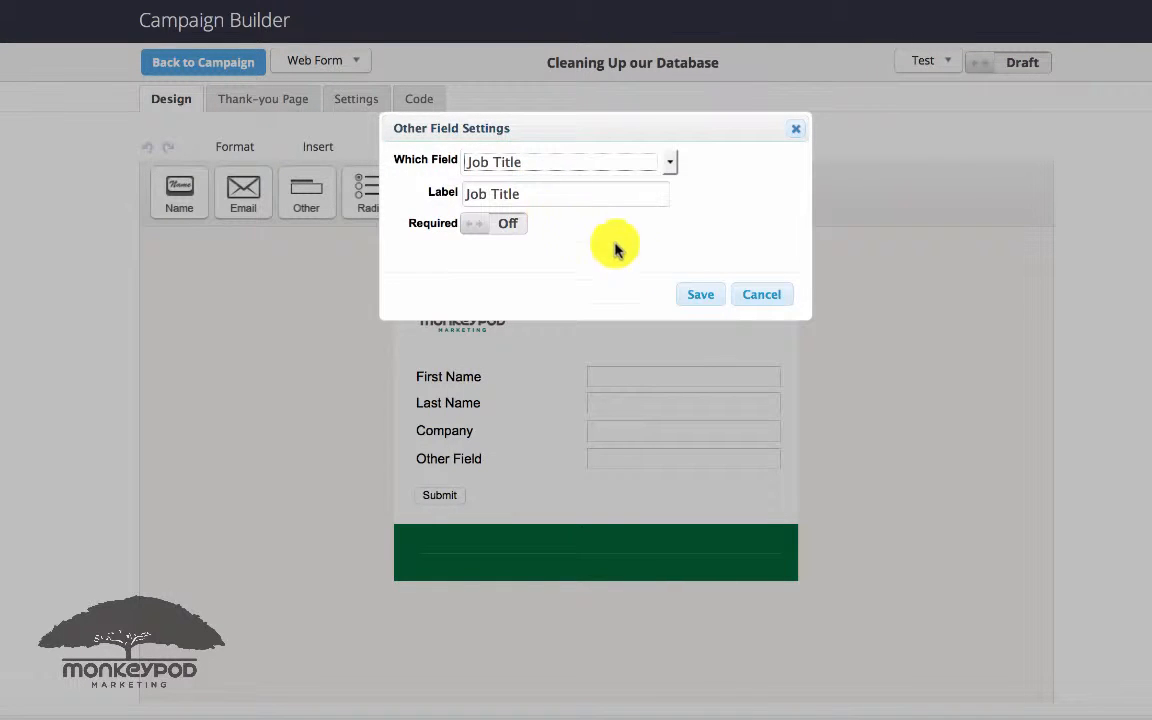
pyautogui.click(700, 294)
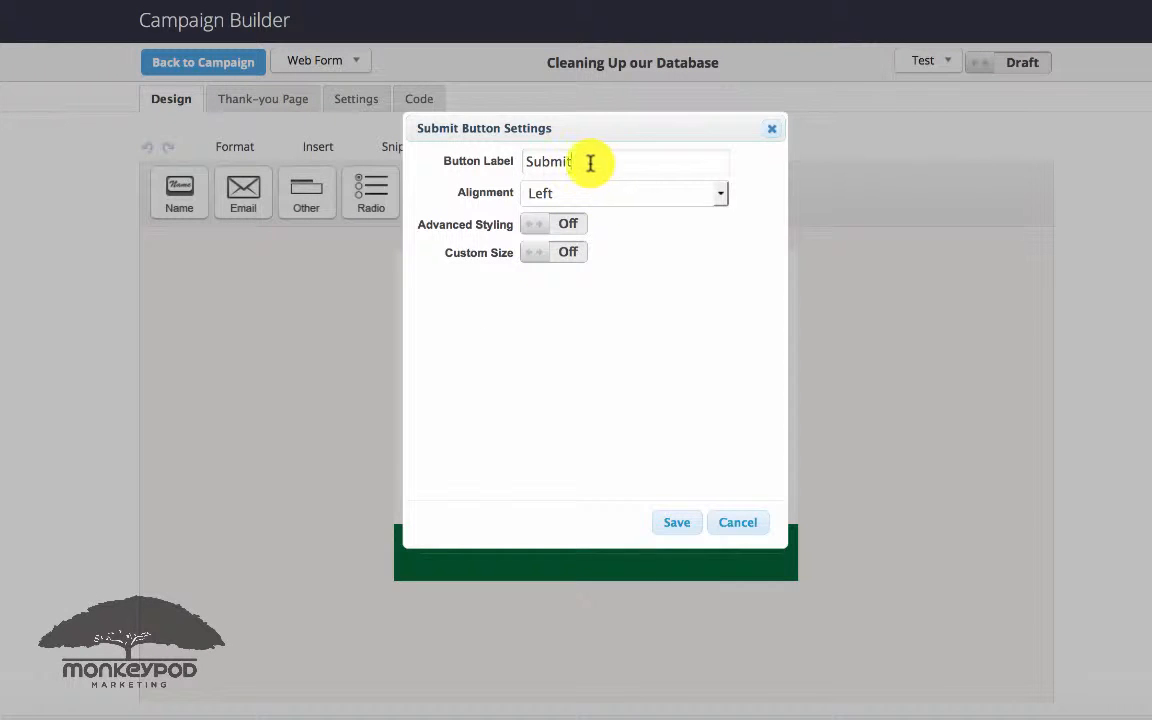
# Relabel the submit button 'Update my details!'.
pyautogui.write('Update me')
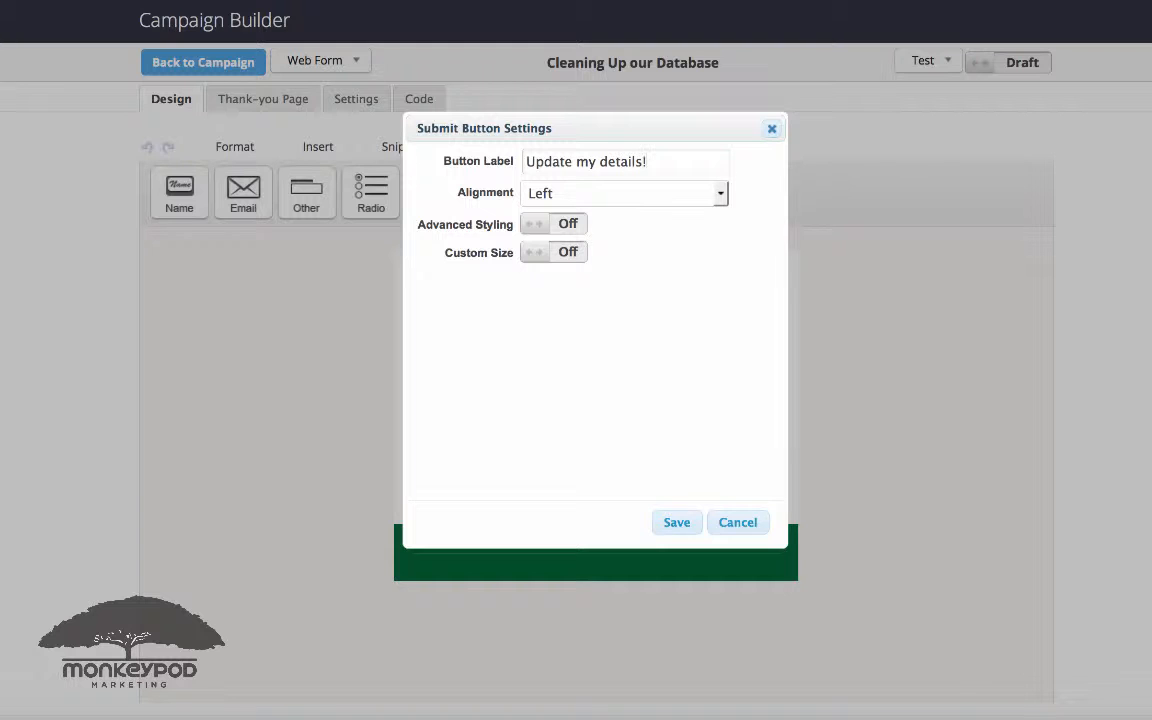
pyautogui.click(676, 522)
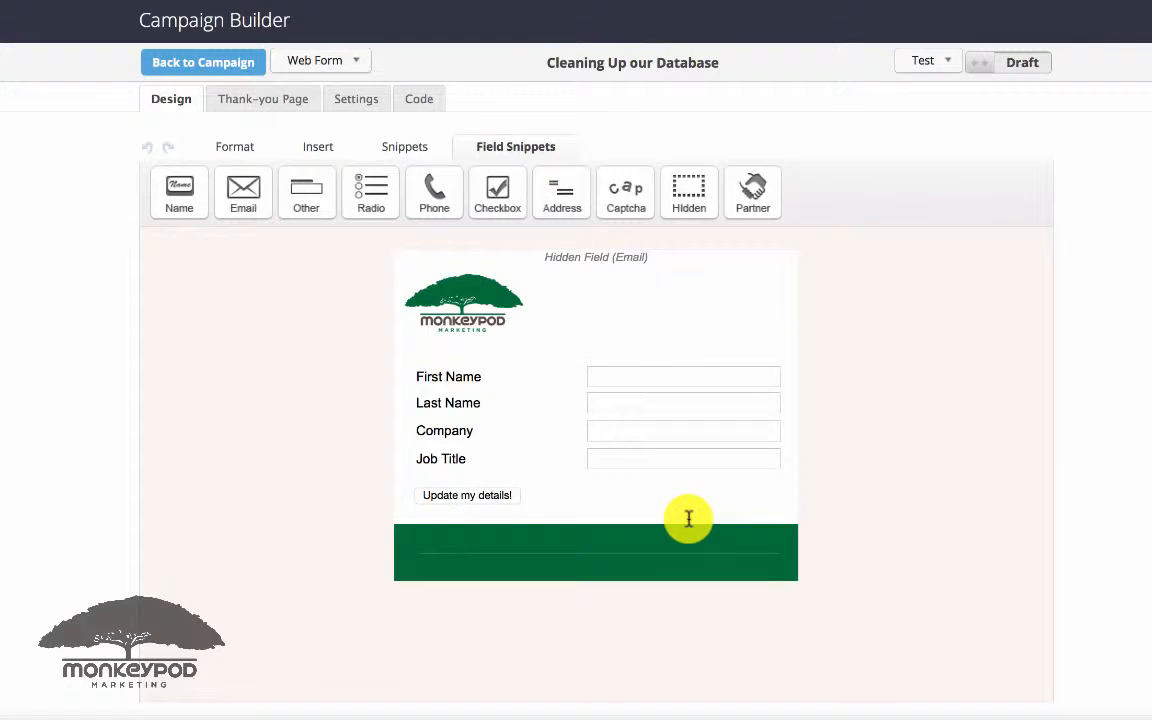
pyautogui.click(404, 146)
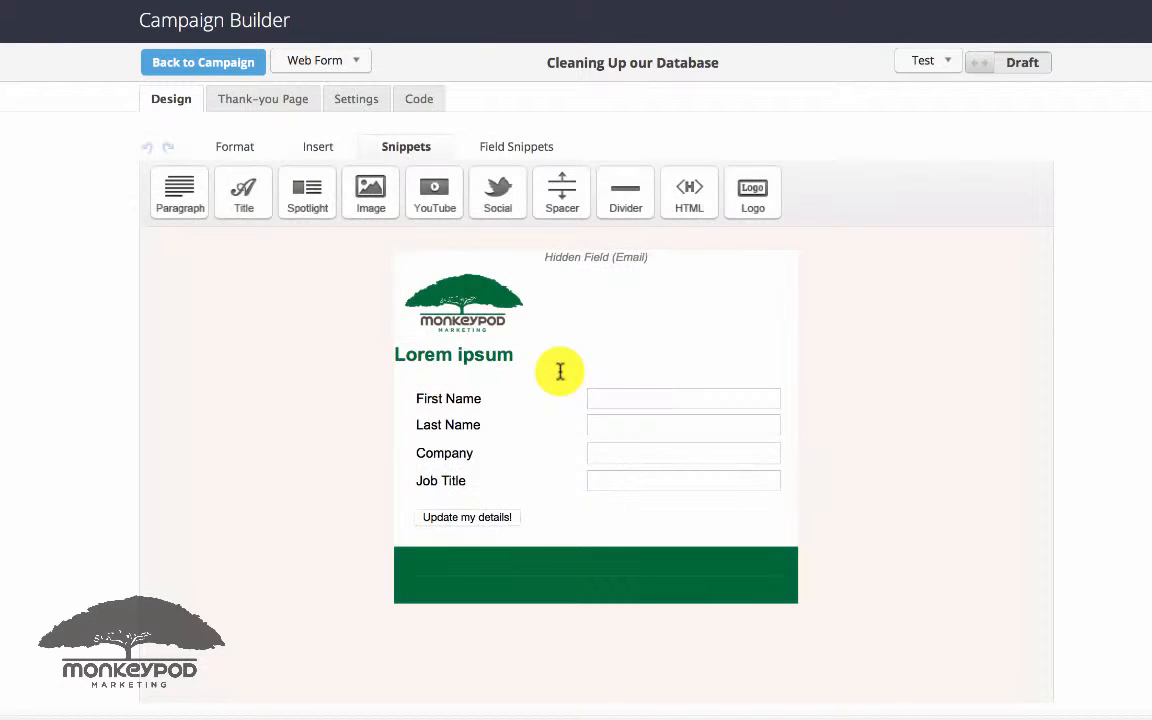
# Add heading 'Please review the info I have on file to make sure it's accurate.' plus a spacer.
pyautogui.click(453, 354)
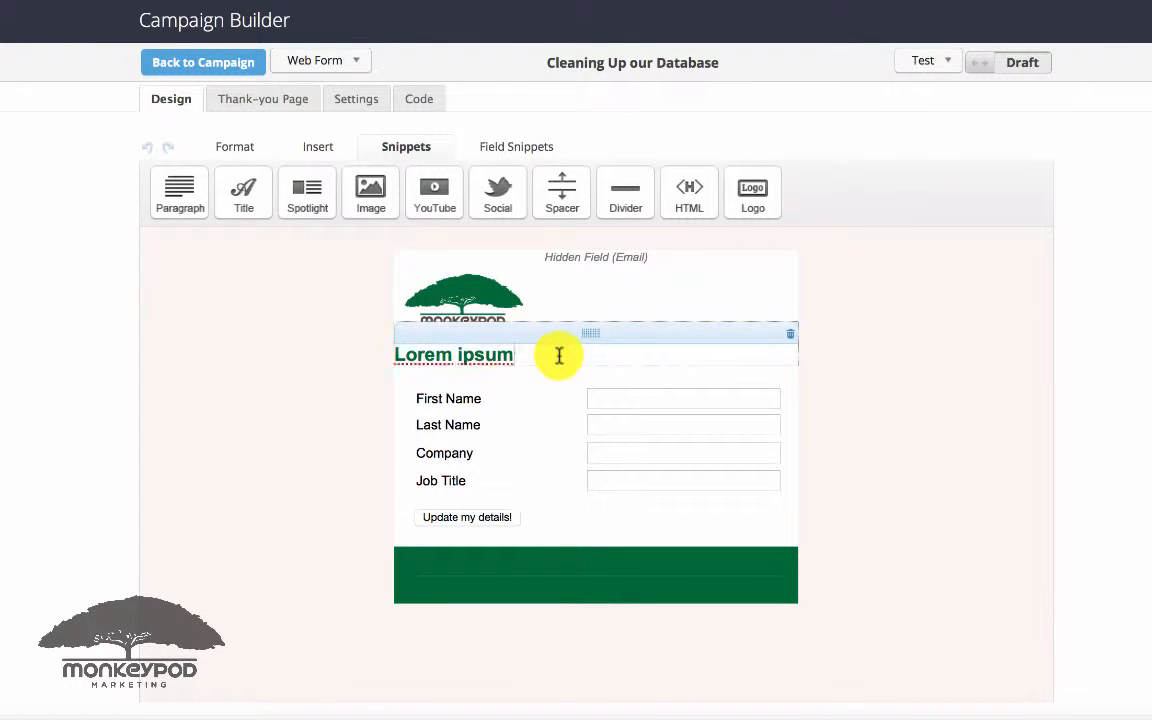
pyautogui.write('Please review the')
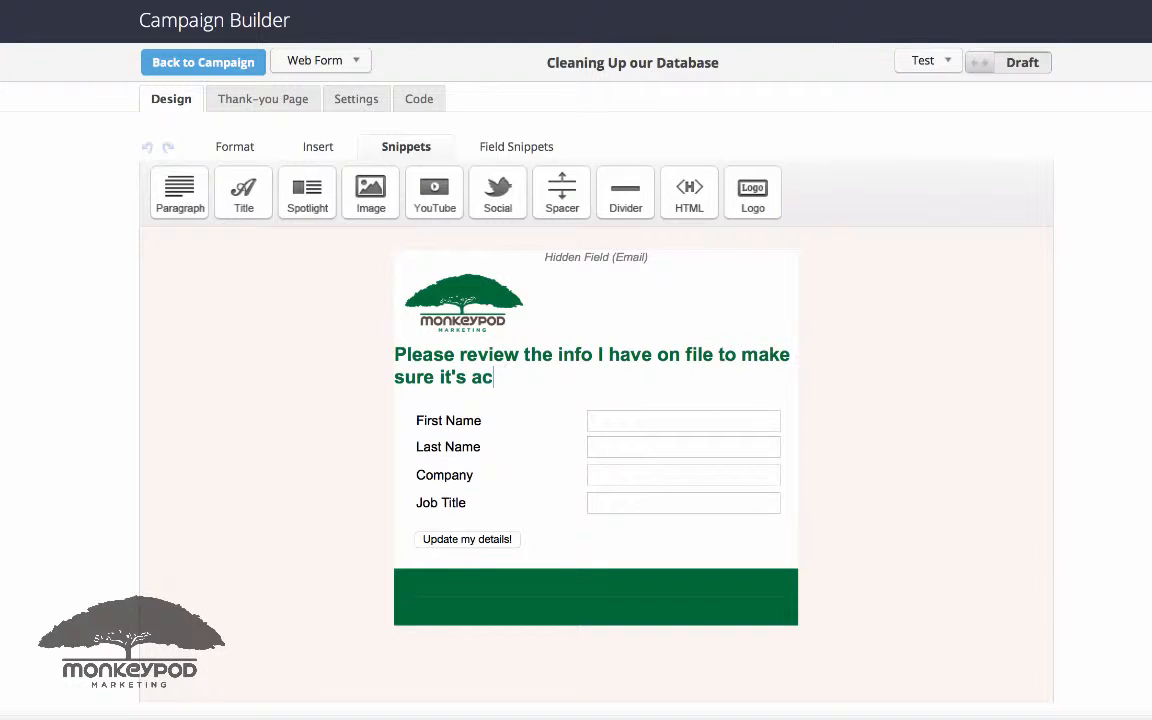
pyautogui.write('curate.')
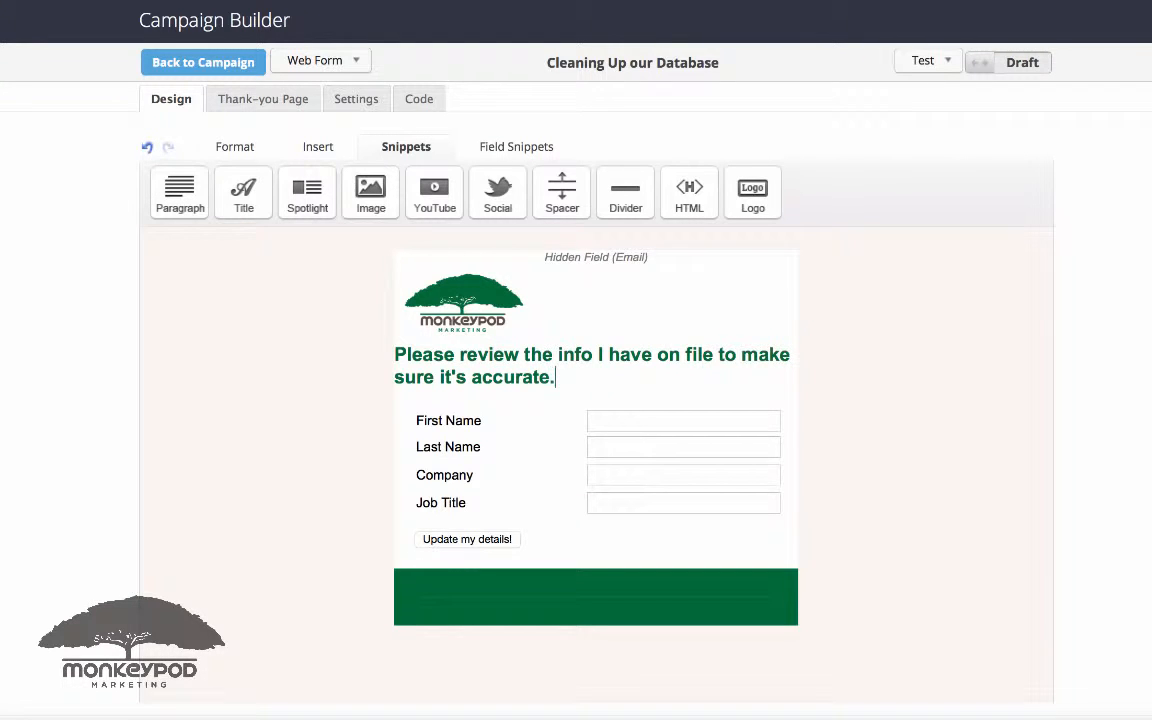
pyautogui.click(575, 355)
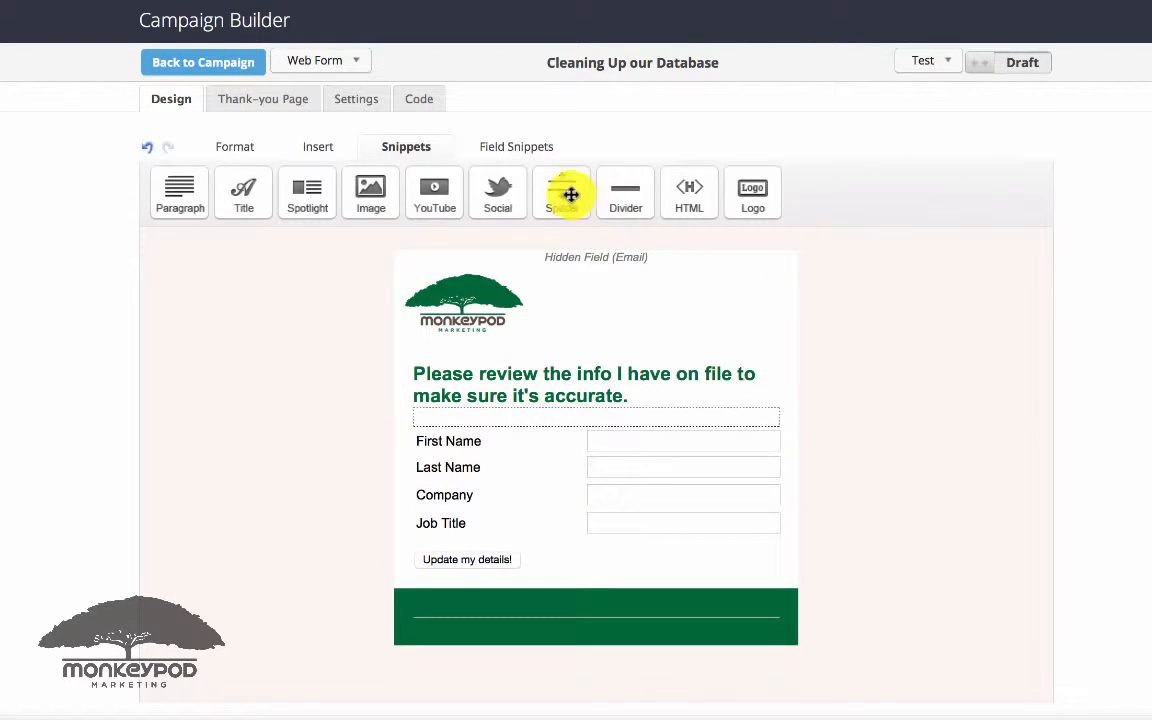
pyautogui.click(561, 192)
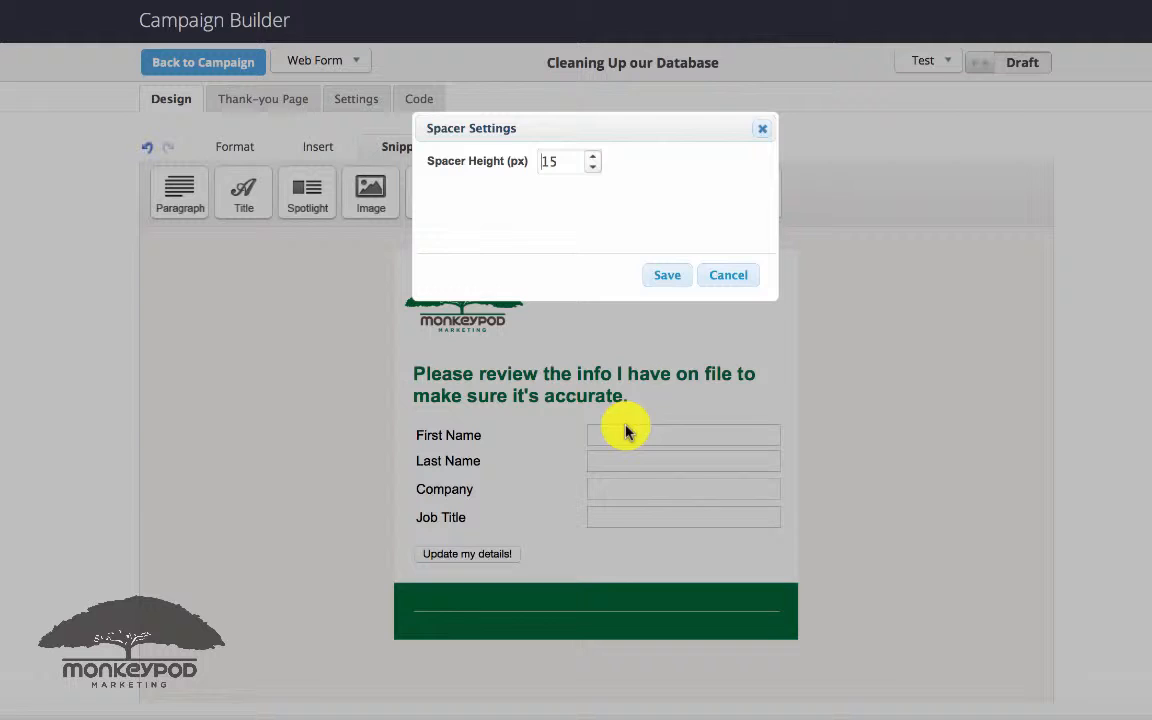
pyautogui.click(728, 275)
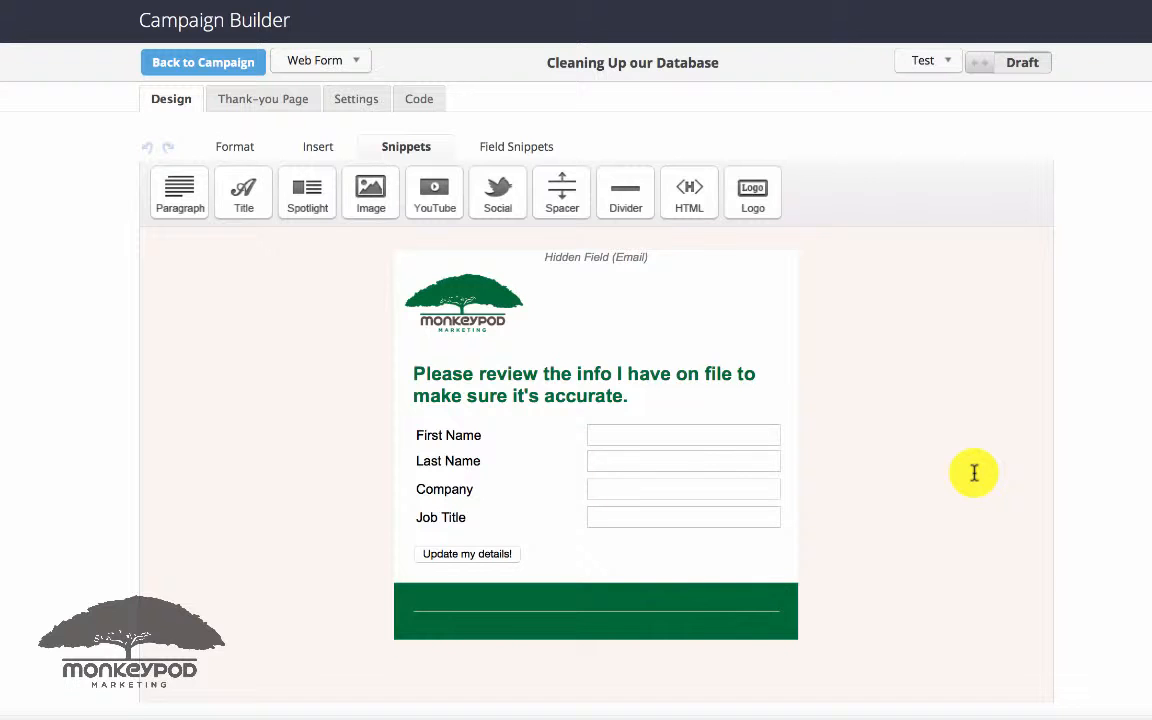
pyautogui.moveTo(923, 275)
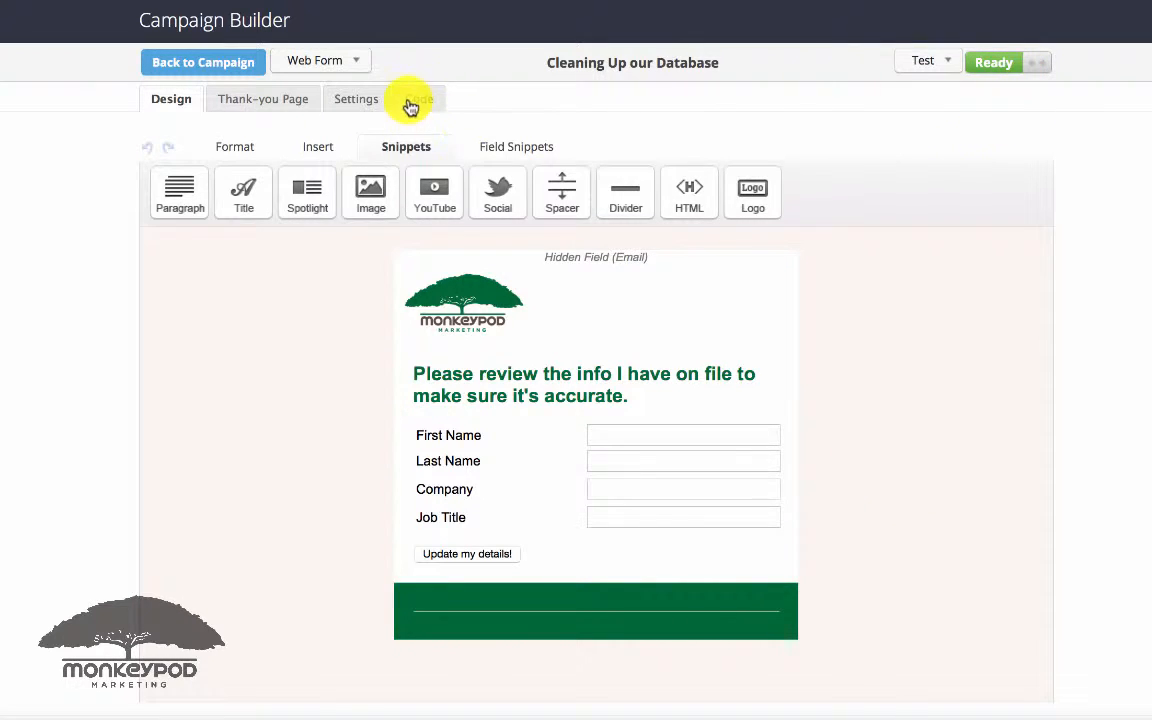
# Copy the hosted Web Form URL from the Code tab and return to the campaign.
pyautogui.click(416, 98)
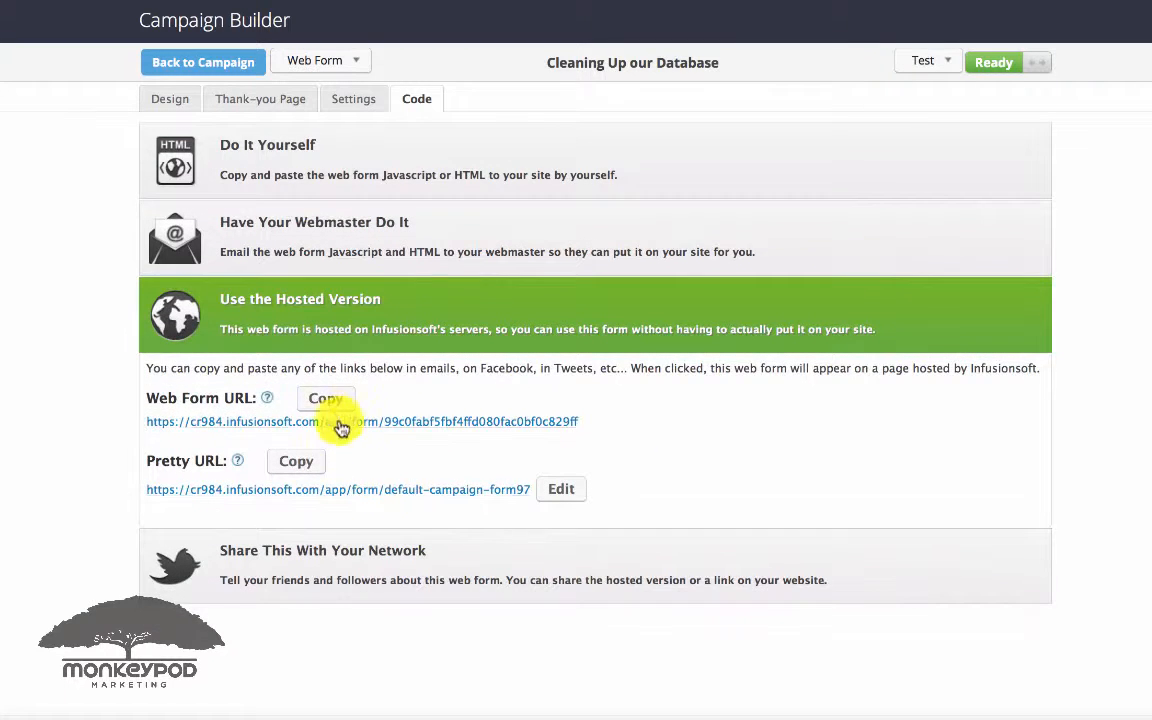
pyautogui.click(325, 398)
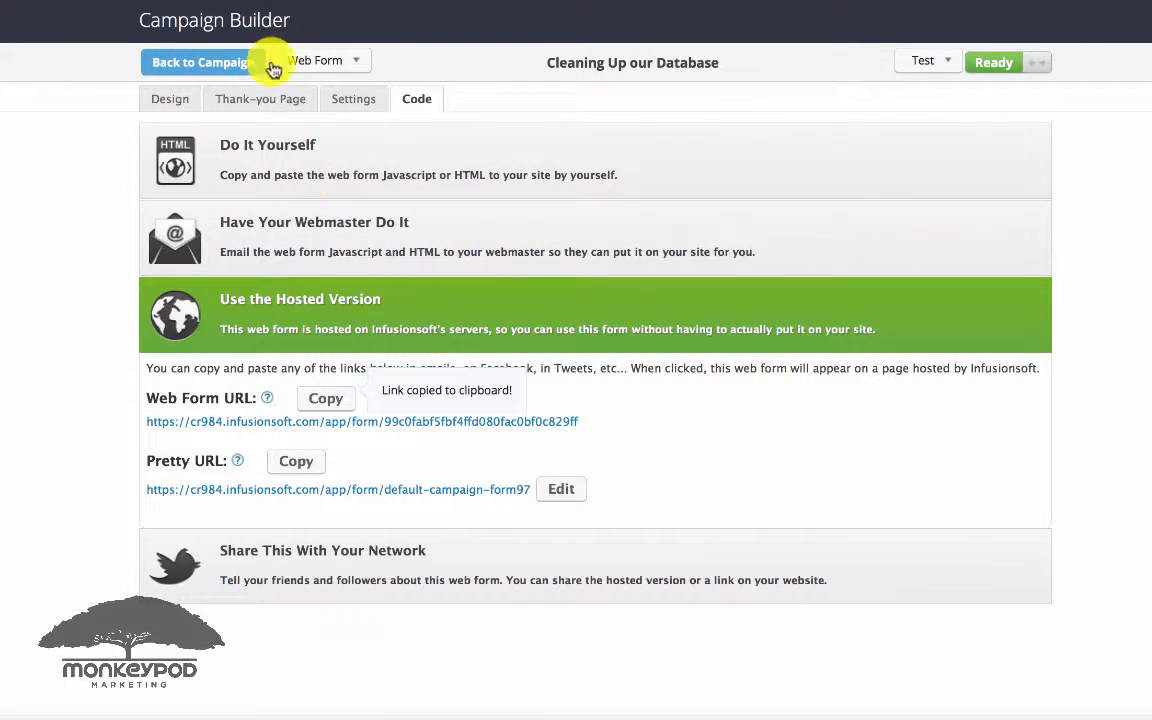
pyautogui.click(199, 62)
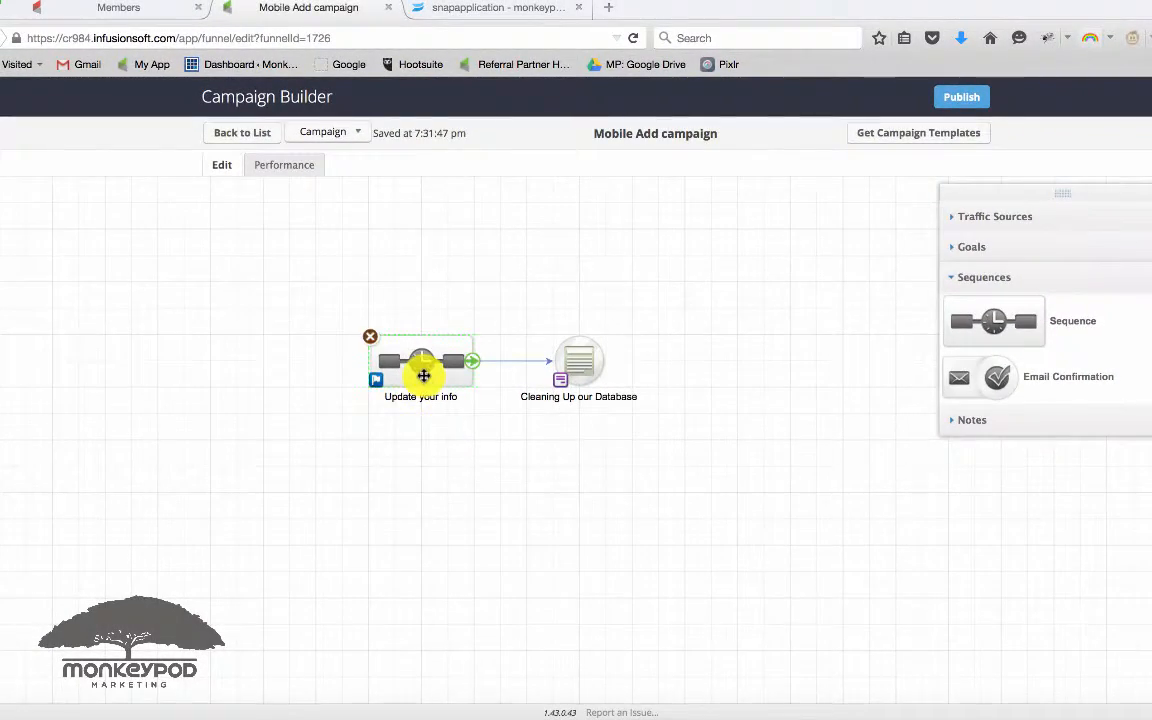
# Open Update your info and add an email named Update Request 1 after Start.
pyautogui.doubleClick(421, 361)
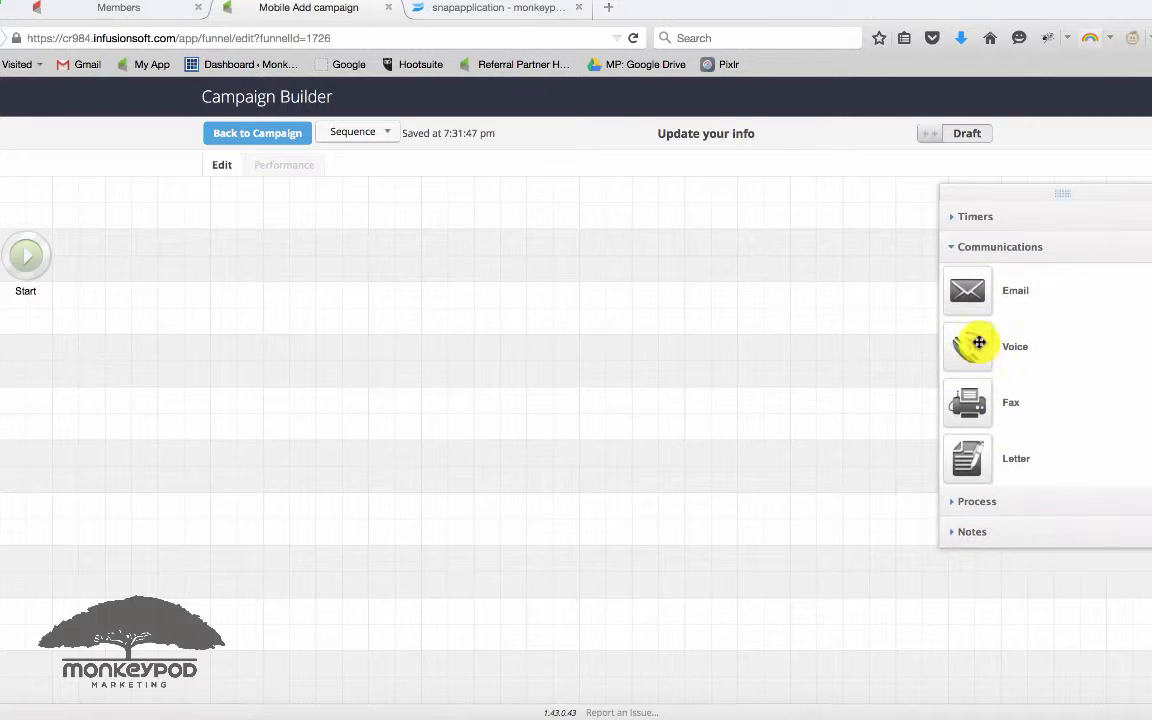
pyautogui.moveTo(967, 290); pyautogui.dragTo(209, 232)
pyautogui.write('Update Request 1')
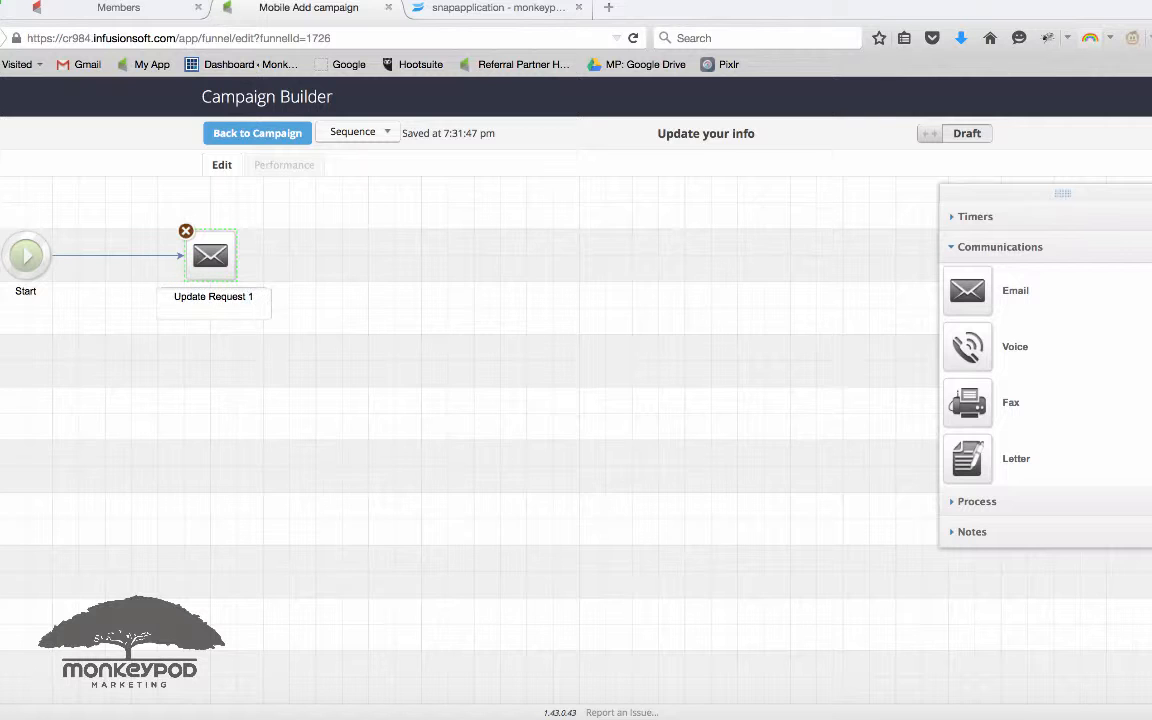
pyautogui.click(210, 255)
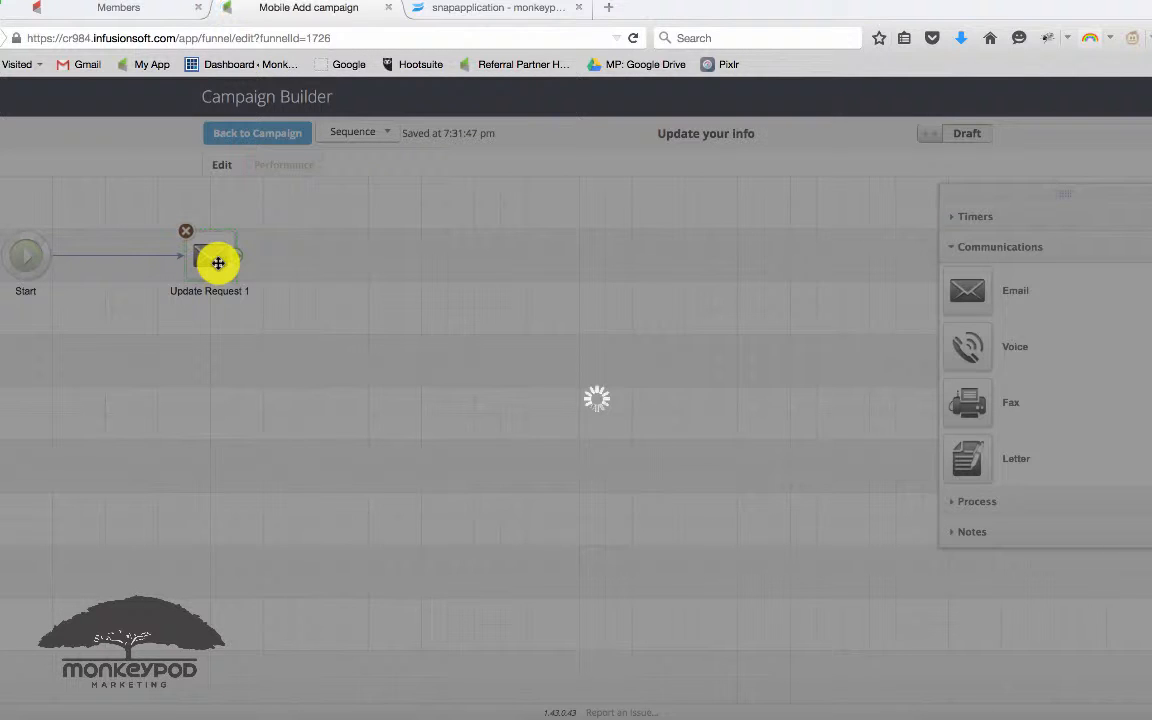
# Write the update-request body and link the word 'Update' to the hosted web form URL.
pyautogui.doubleClick(209, 256)
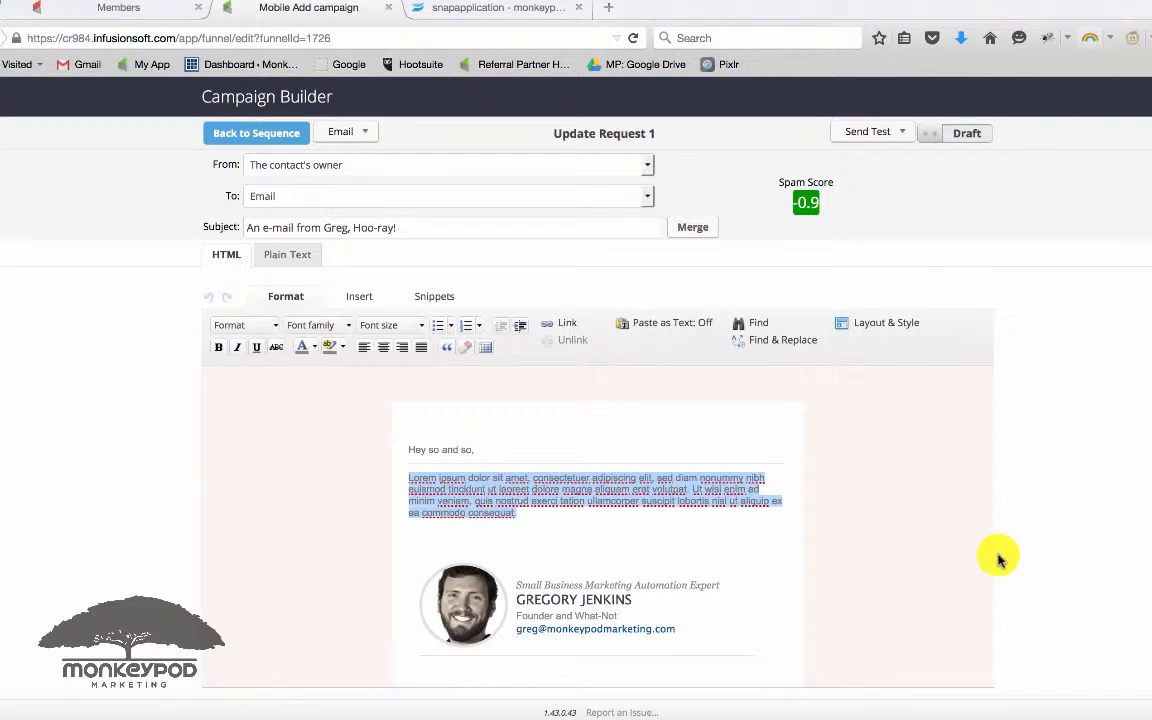
pyautogui.write('Please take a moment to update your information.')
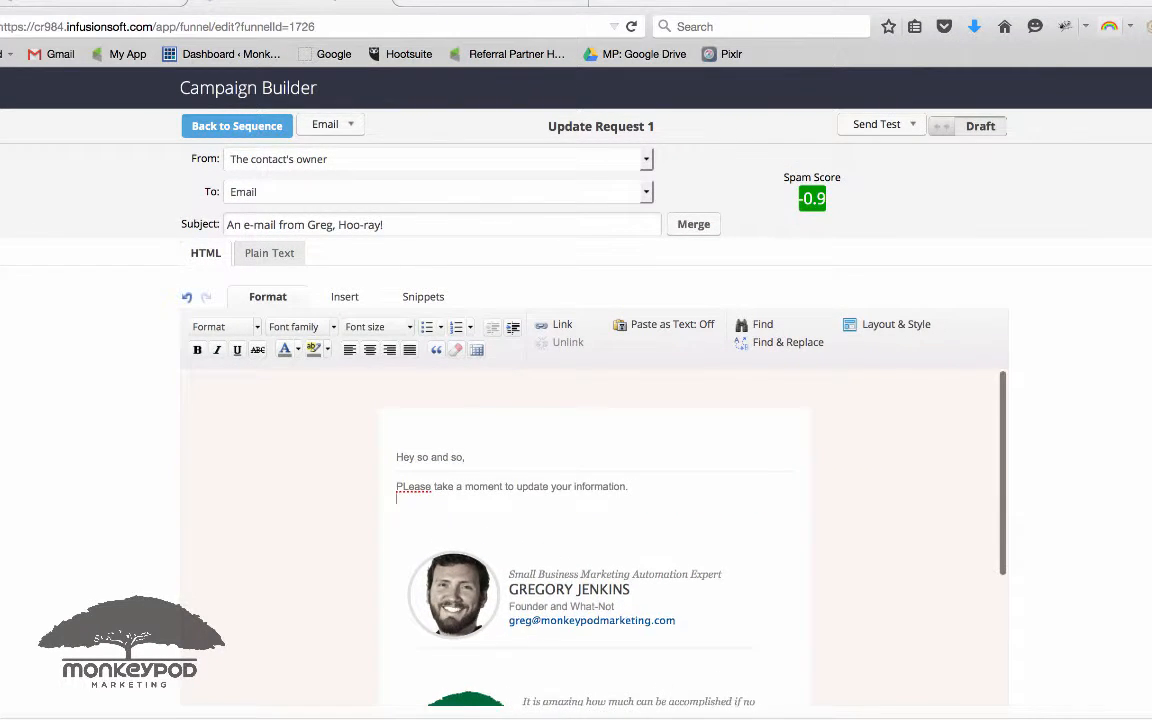
pyautogui.write("It'll only take a second.")
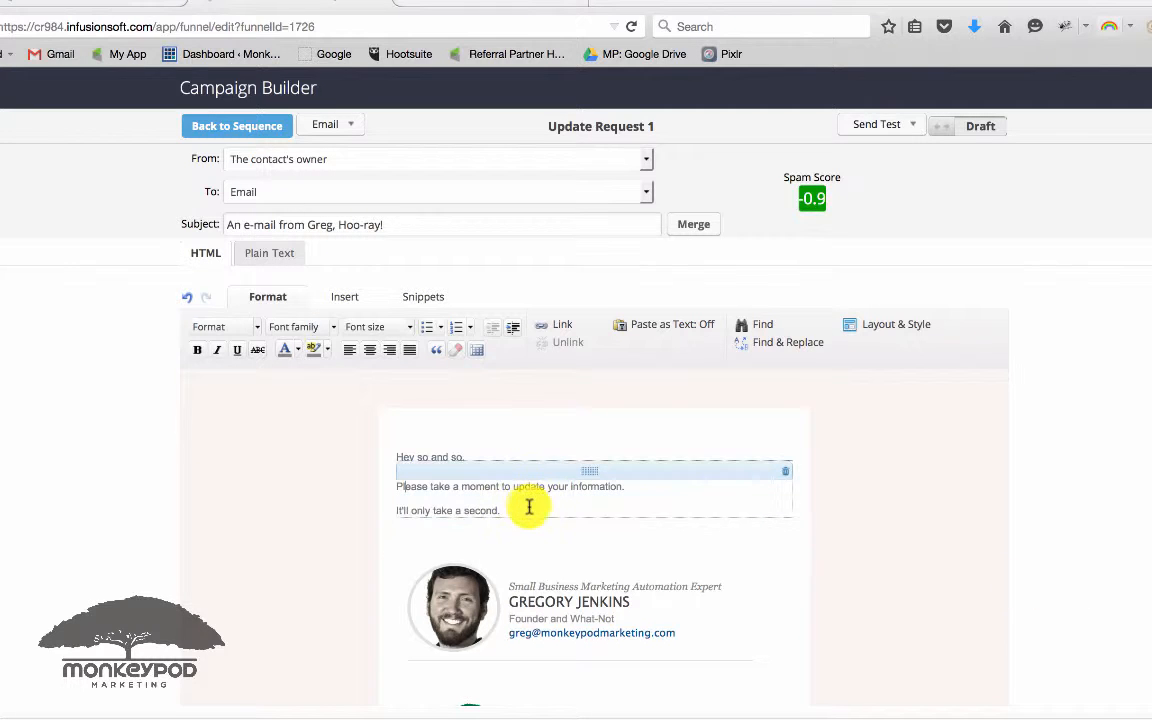
pyautogui.write('Update')
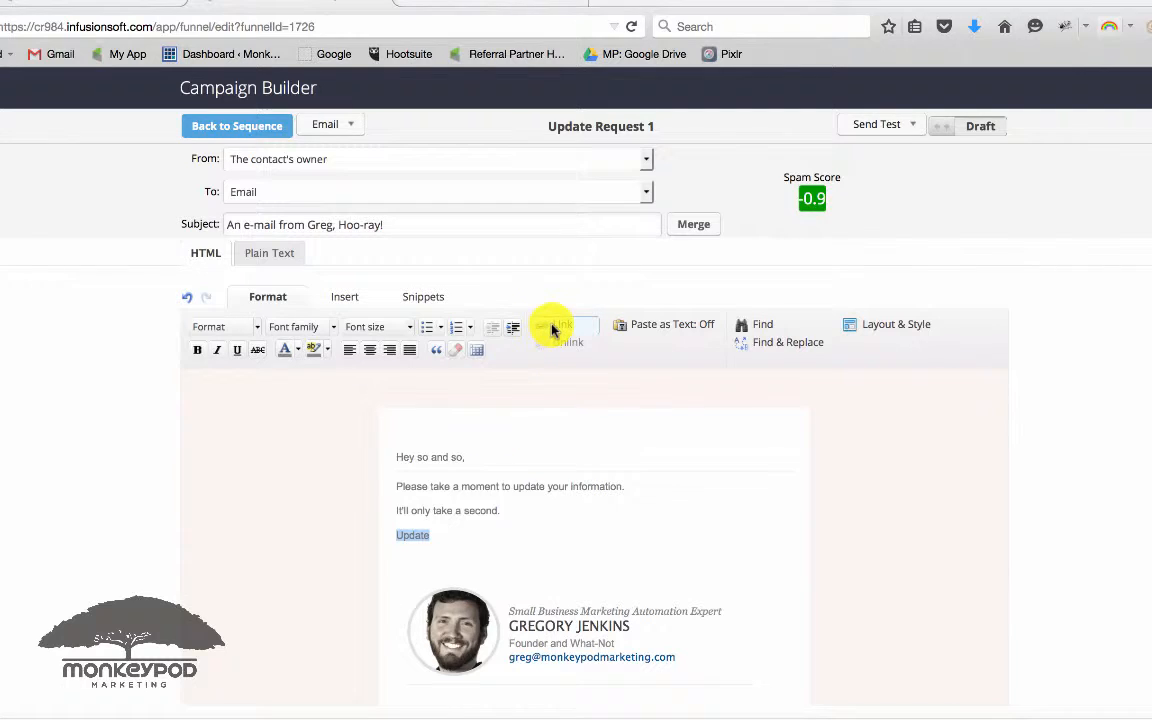
pyautogui.click(560, 327)
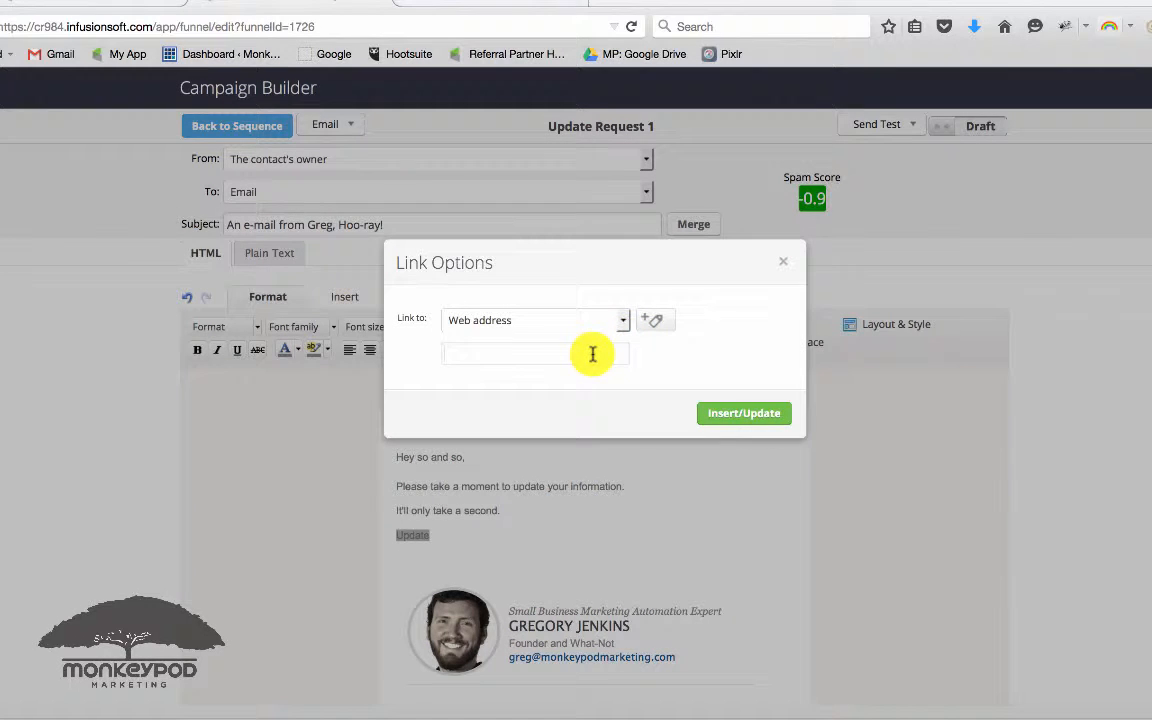
pyautogui.write('/99c0fabf5fbf4ffd080fac0bf0c829ff')
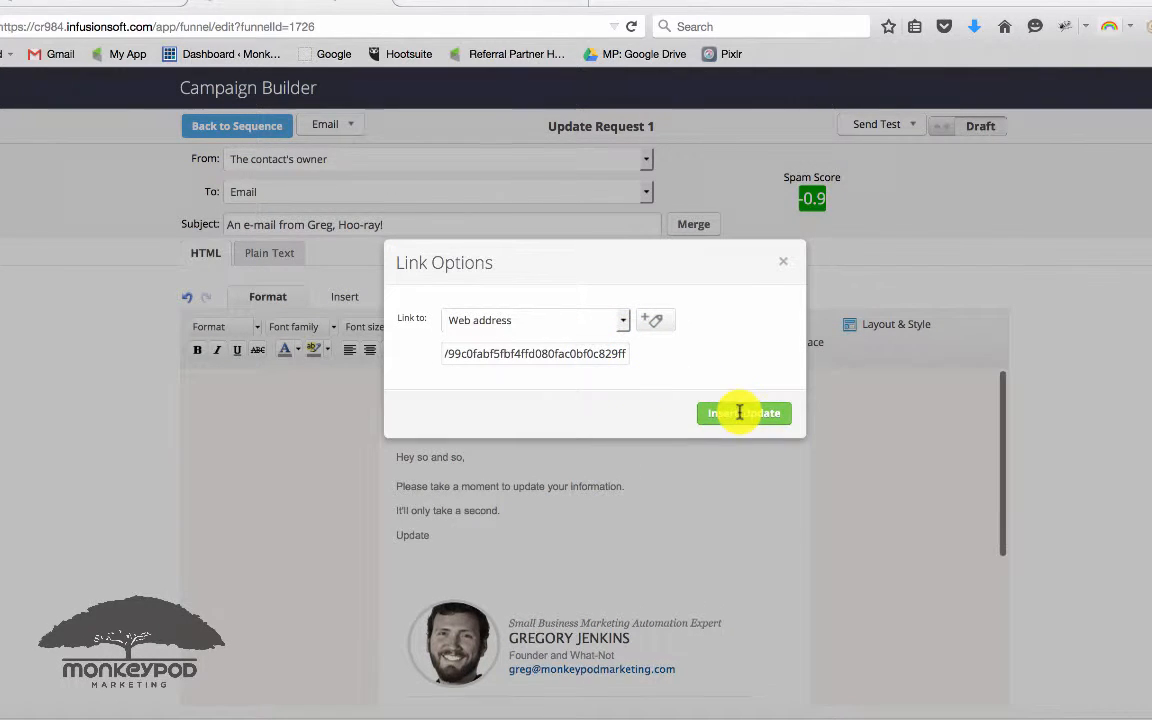
pyautogui.click(743, 413)
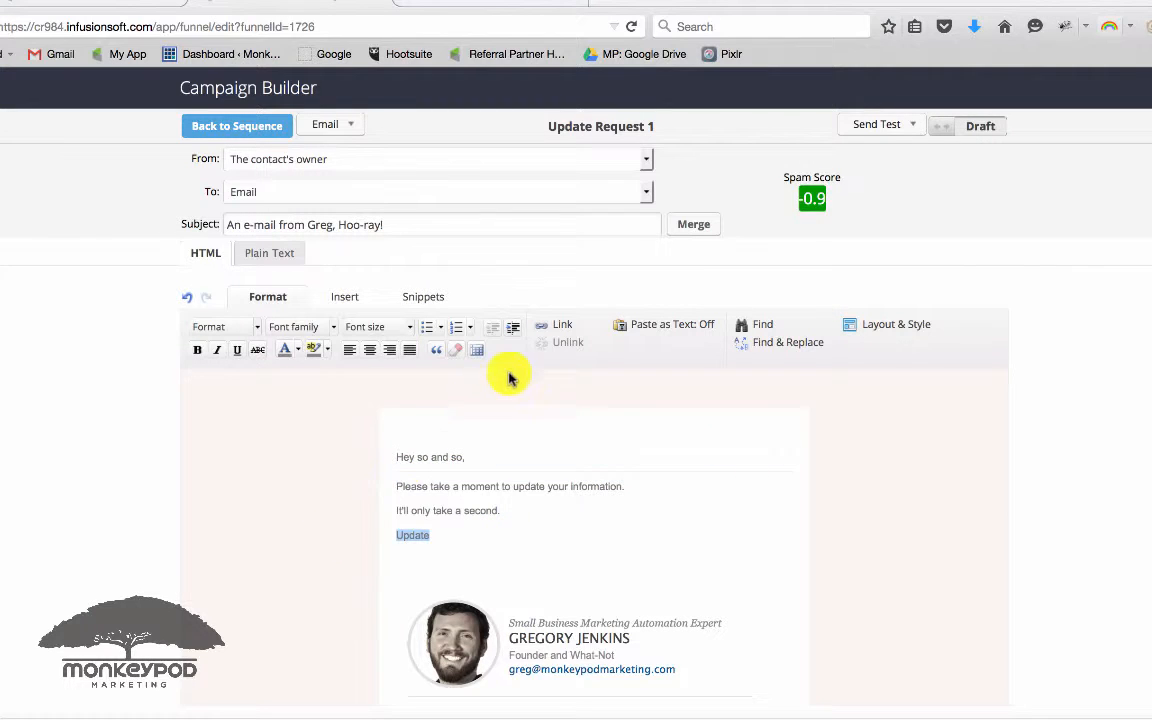
pyautogui.click(562, 324)
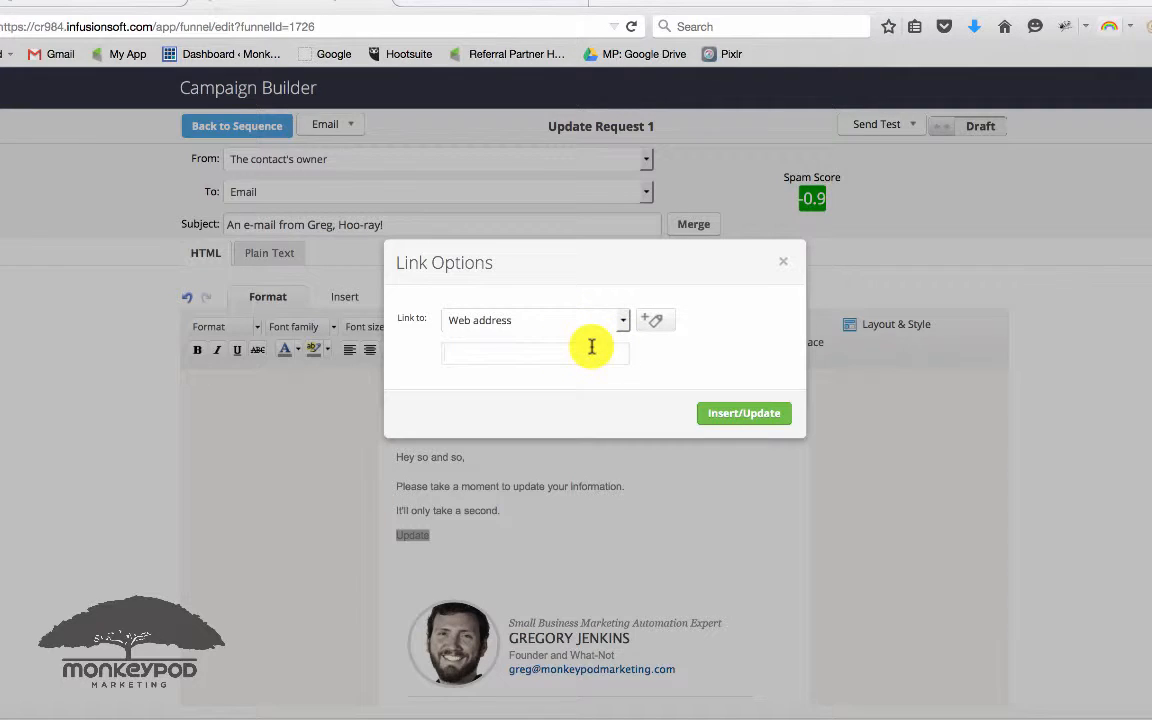
pyautogui.click(743, 412)
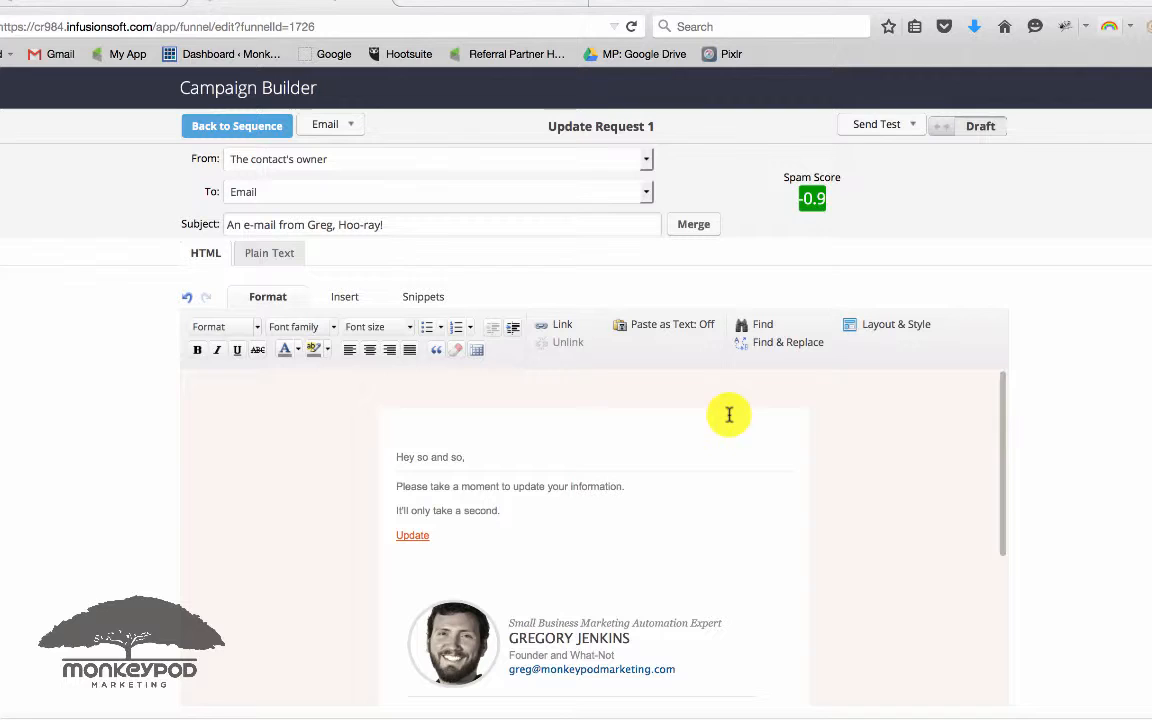
# Set the subject to 'Update Request 1' and mark the email Ready.
pyautogui.tripleClick(304, 224)
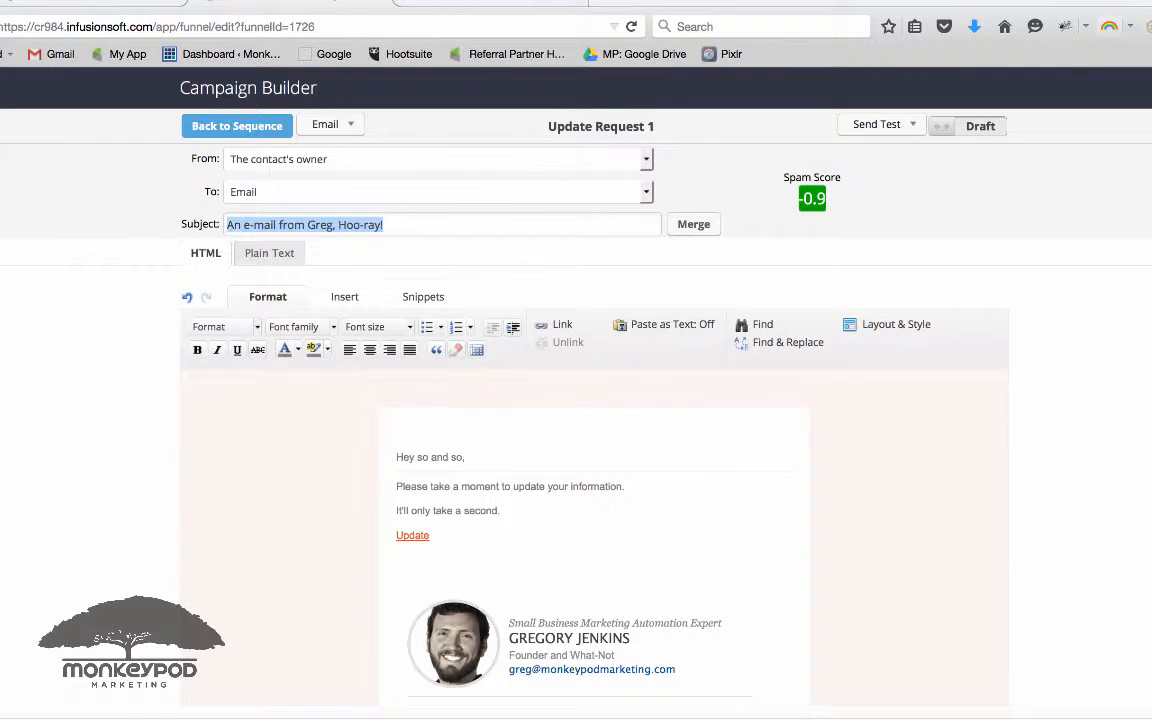
pyautogui.write('Update Request 1')
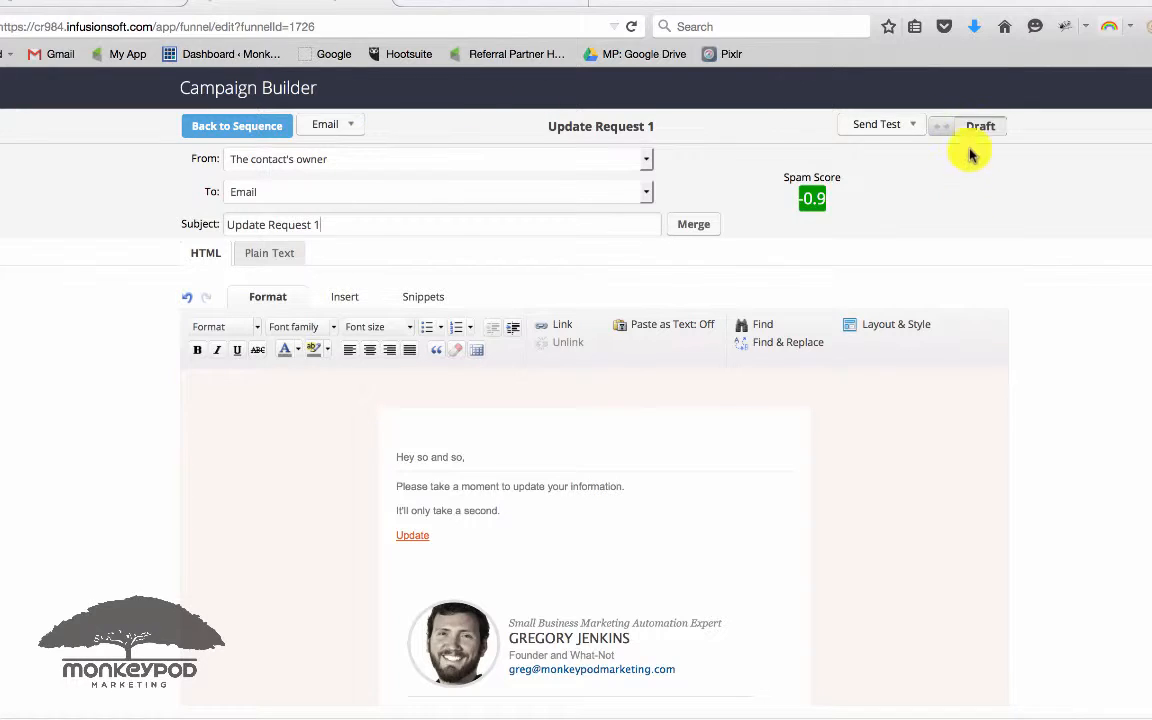
pyautogui.click(980, 125)
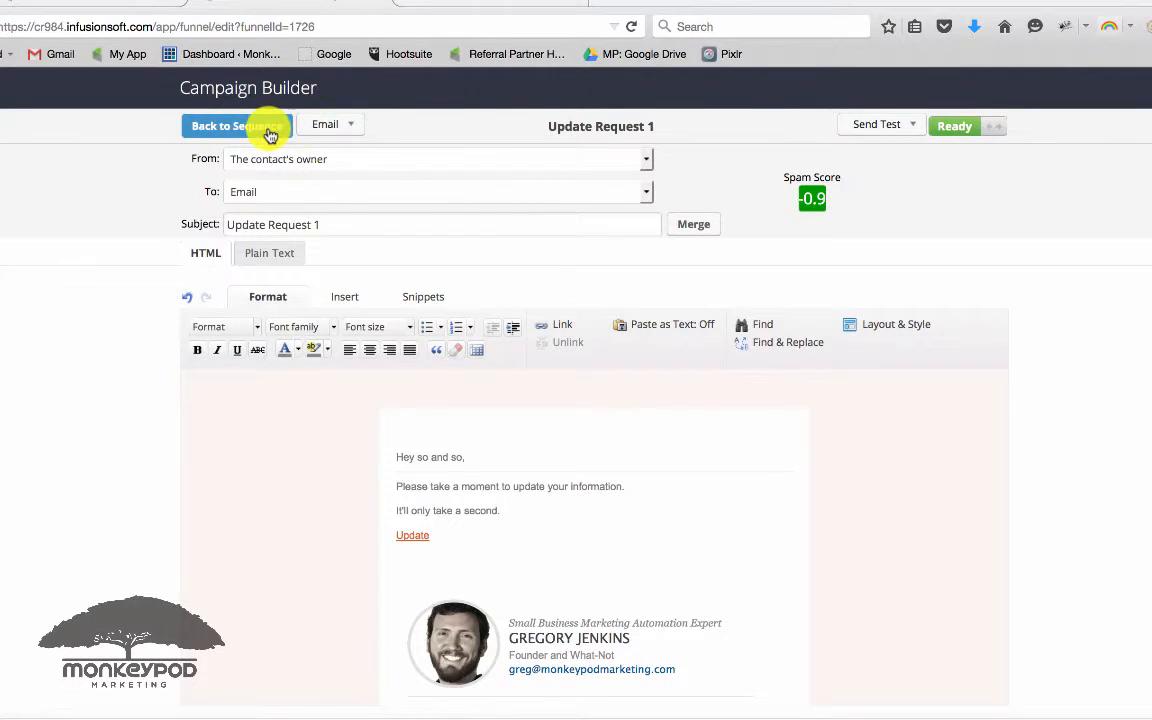
pyautogui.click(237, 125)
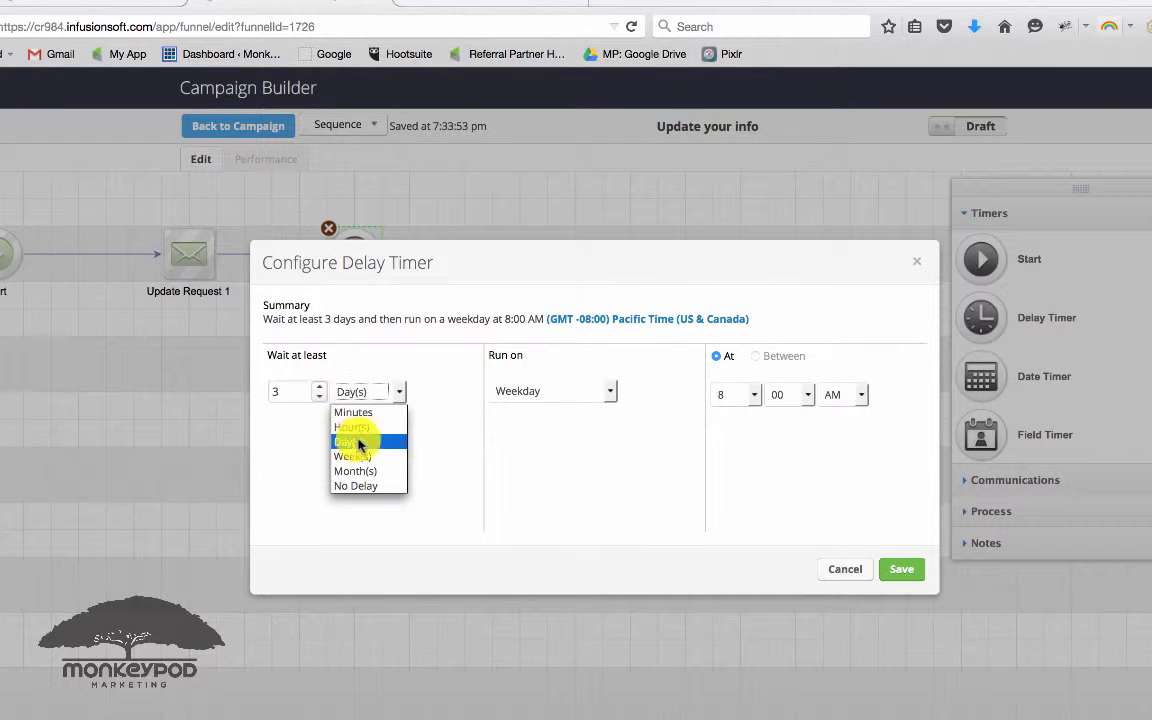
# Add a 1-month weekday delay, then email Update Request 2, and mark it Ready.
pyautogui.click(355, 471)
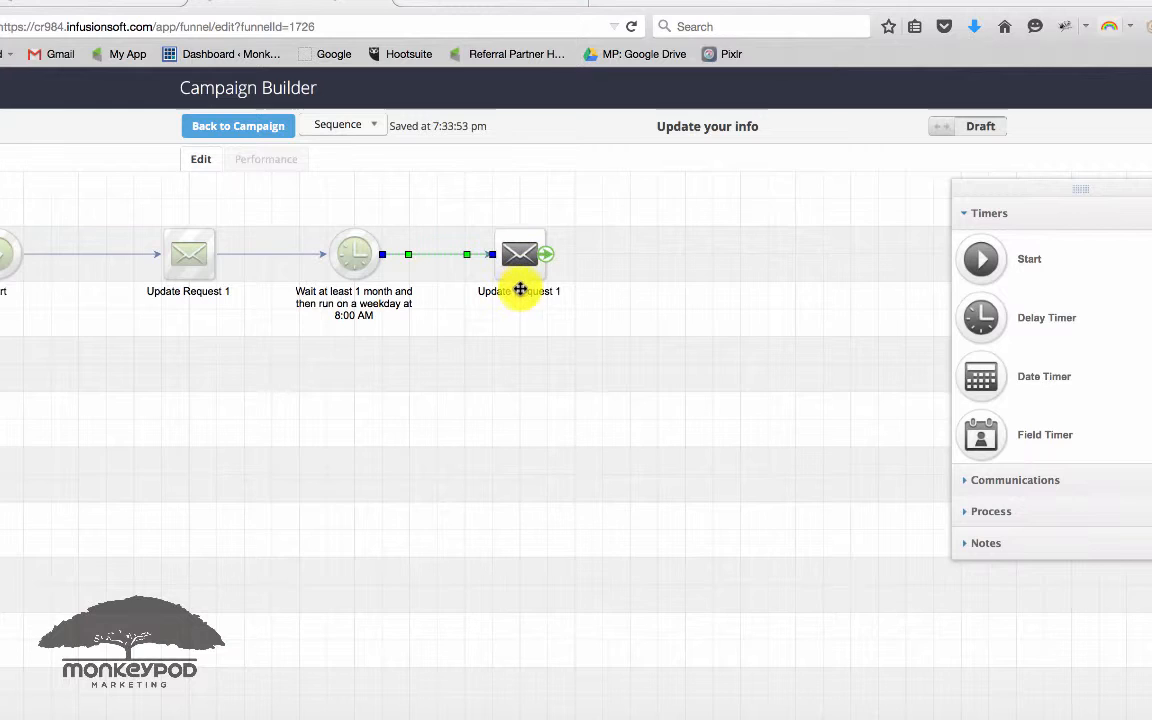
pyautogui.click(519, 254)
pyautogui.write('2')
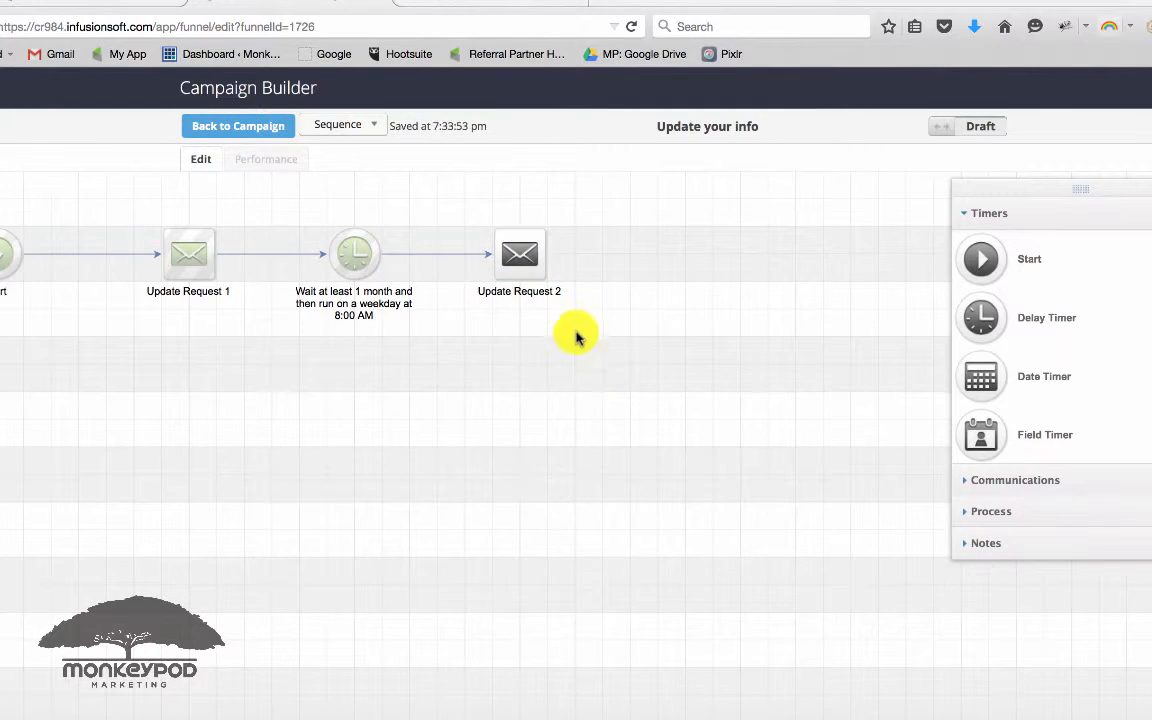
pyautogui.moveTo(923, 167)
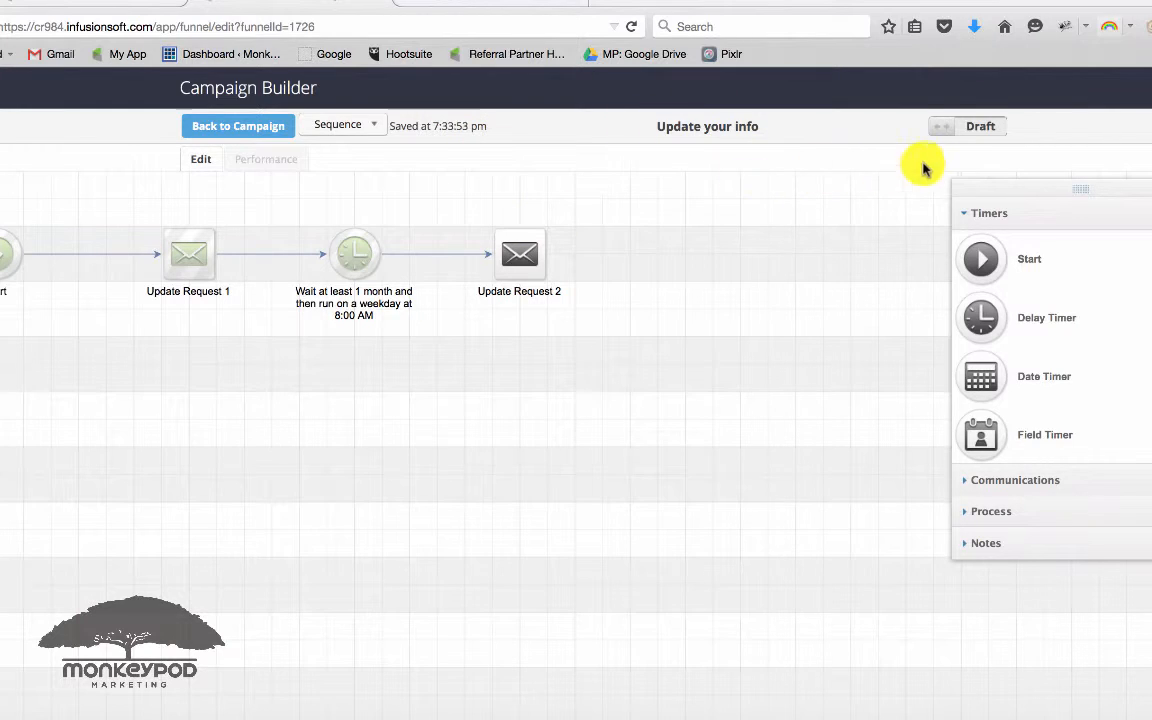
pyautogui.click(992, 126)
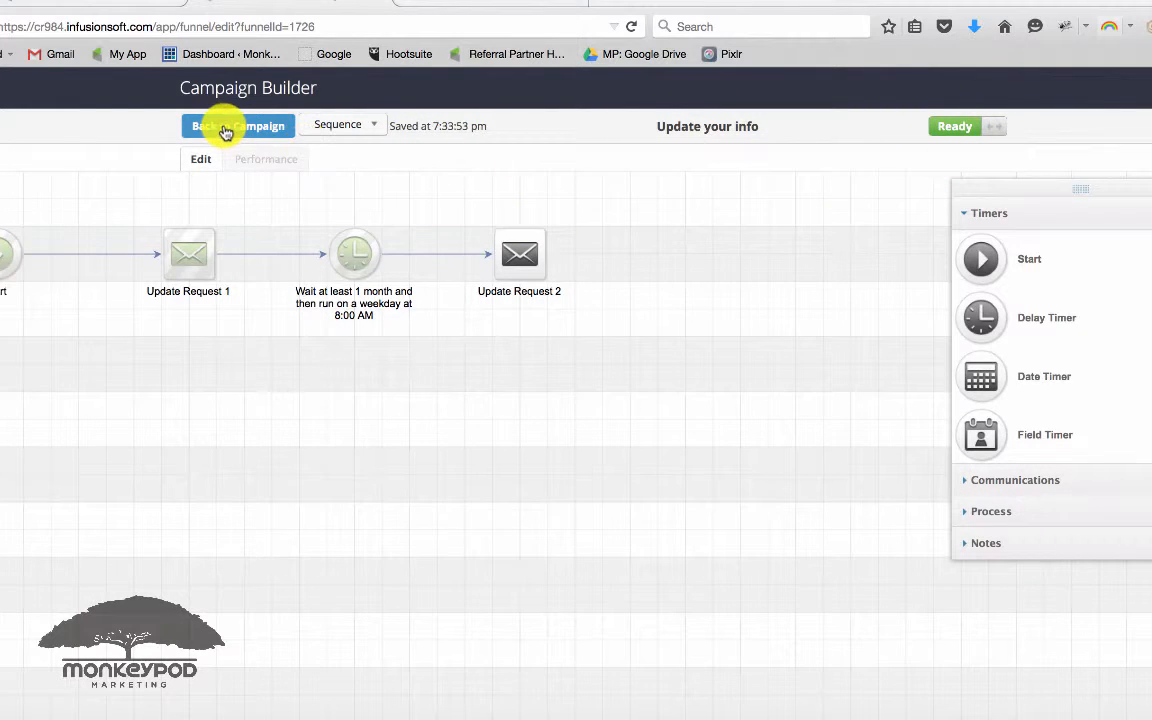
pyautogui.click(237, 126)
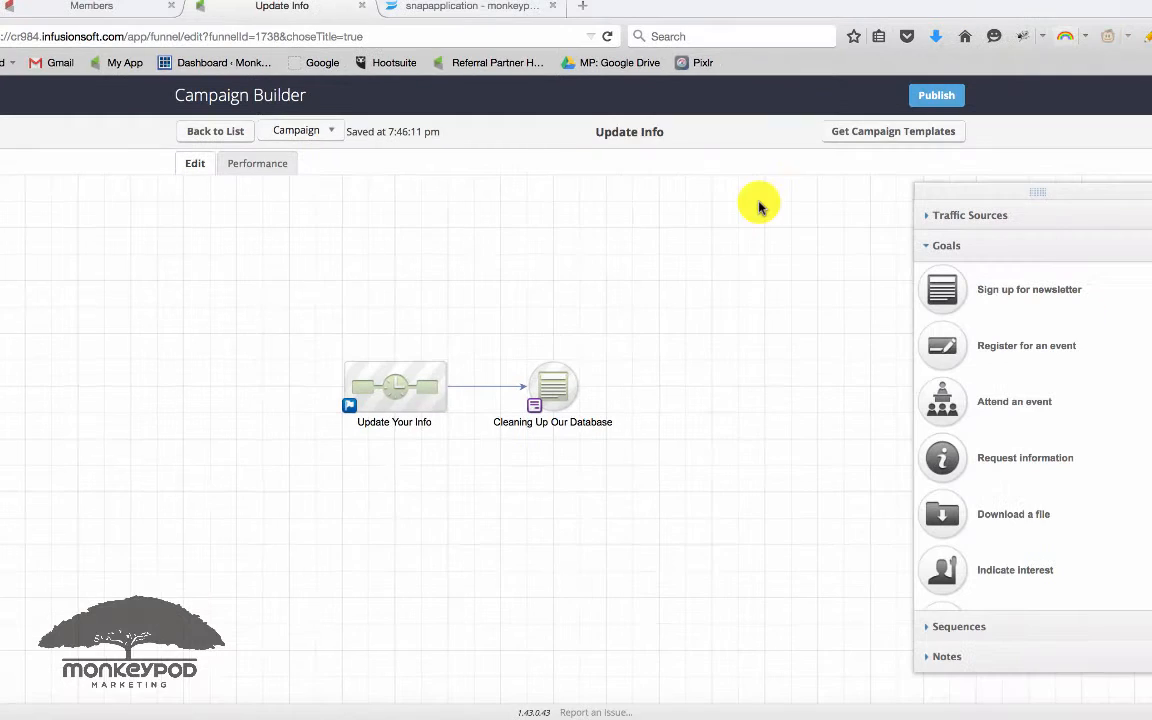
pyautogui.moveTo(552, 384)
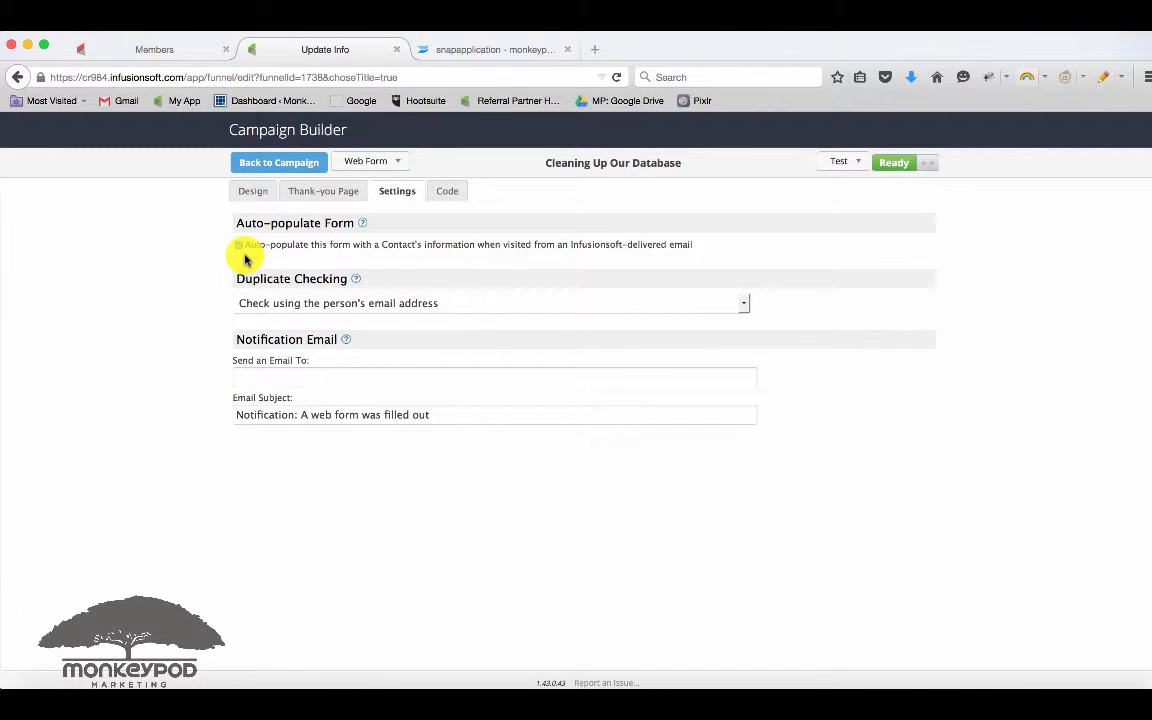
# On the Mobile Add canvas, add a Thanks sequence following the Cleaning Up our Database goal.
pyautogui.click(278, 162)
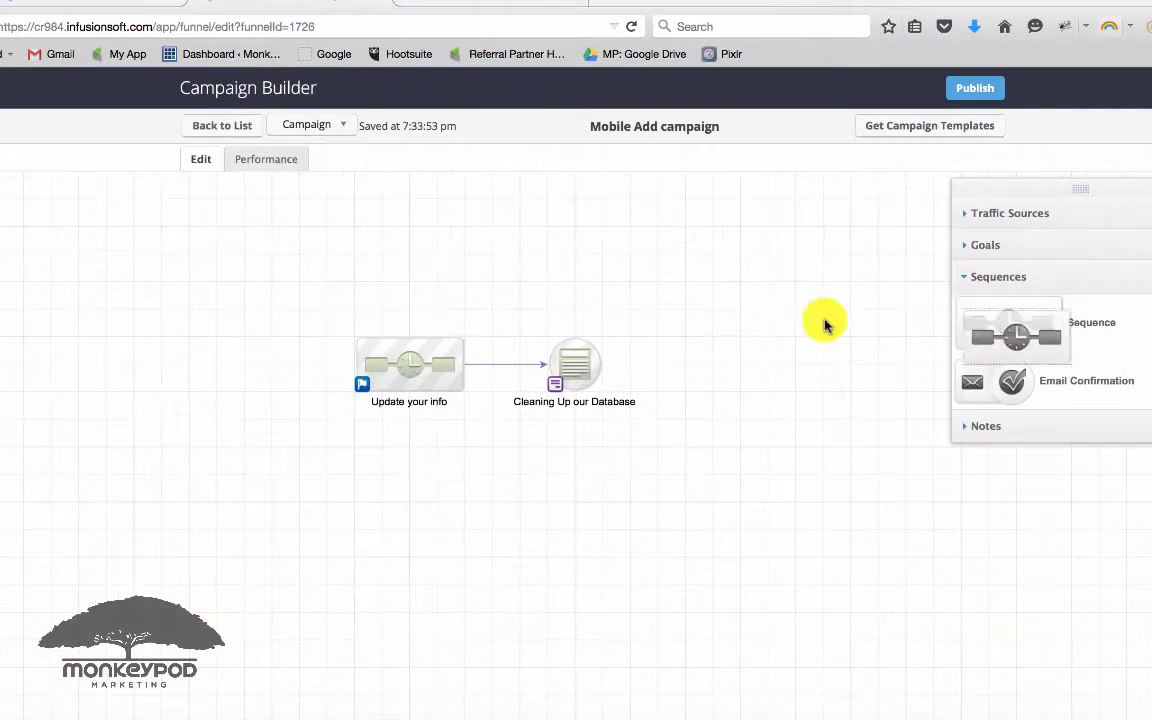
pyautogui.moveTo(1008, 322); pyautogui.dragTo(767, 365)
pyautogui.write('Thanks')
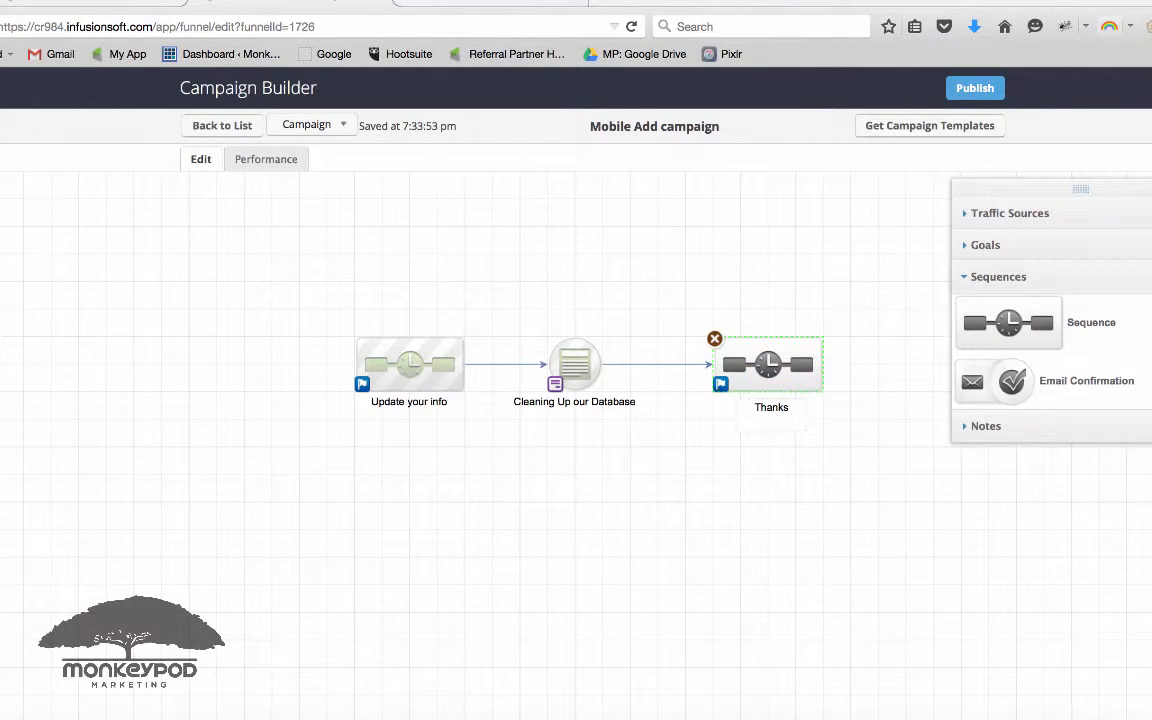
pyautogui.click(752, 445)
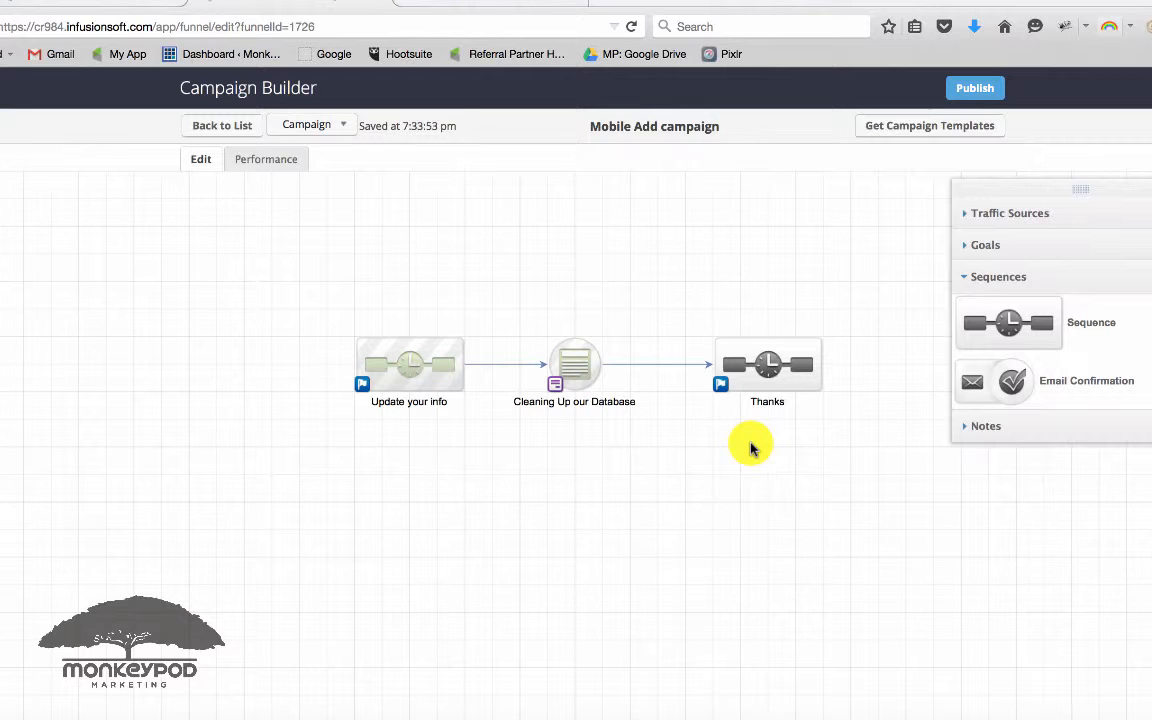
pyautogui.click(574, 364)
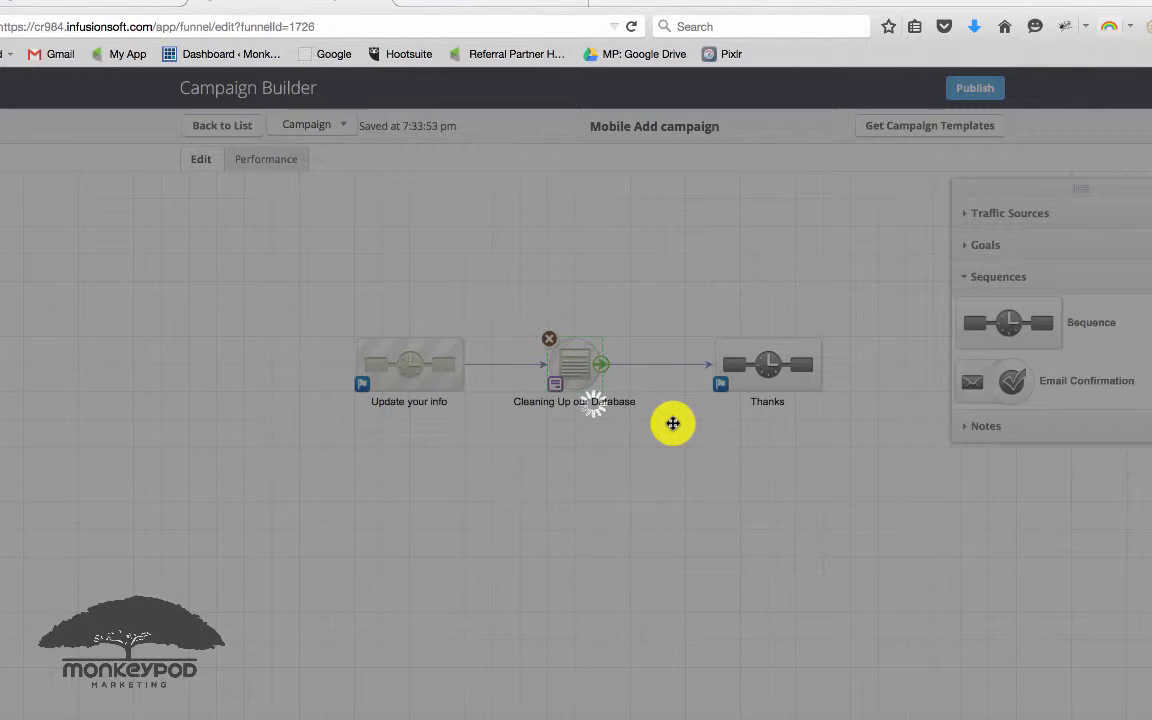
# Add a 'Future sales promotions?' checkbox below the Cleaning Up our Database form's update button.
pyautogui.doubleClick(574, 363)
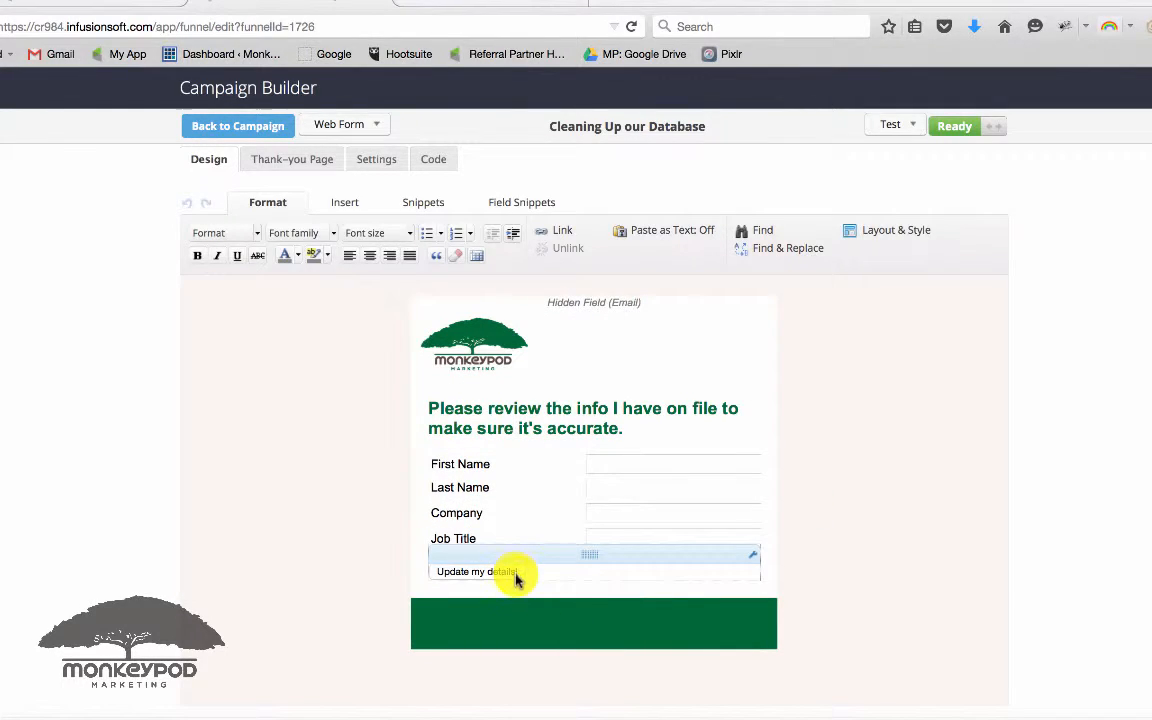
pyautogui.click(521, 202)
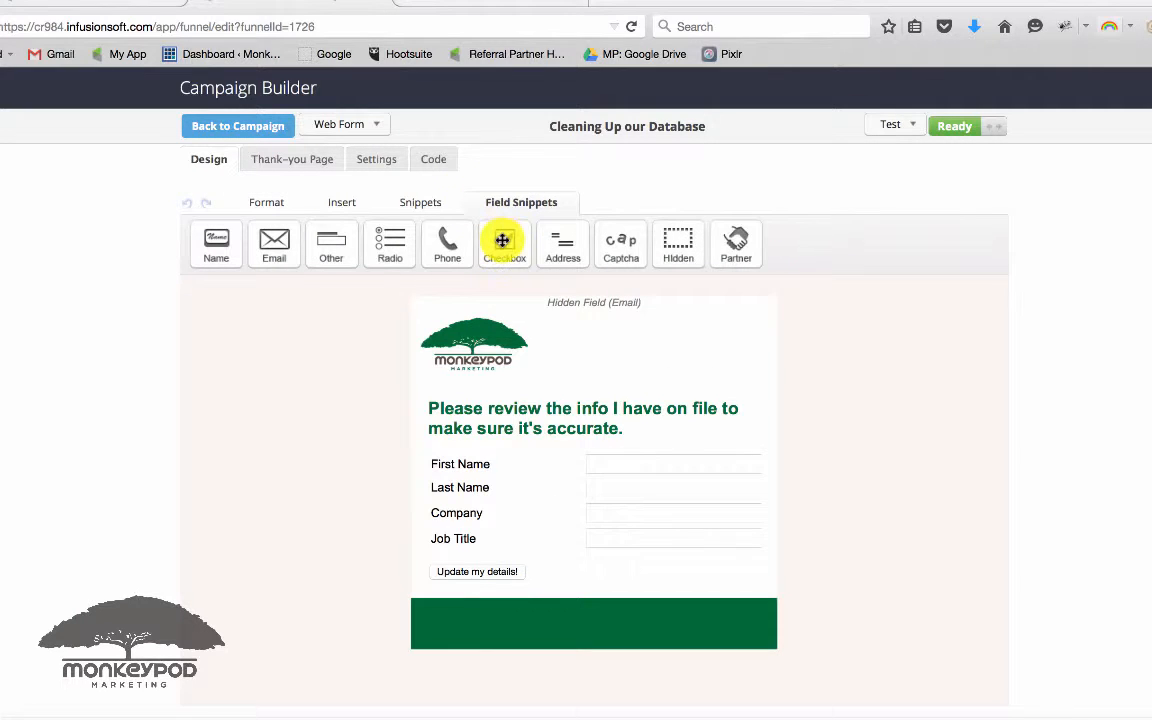
pyautogui.moveTo(504, 243); pyautogui.dragTo(560, 590)
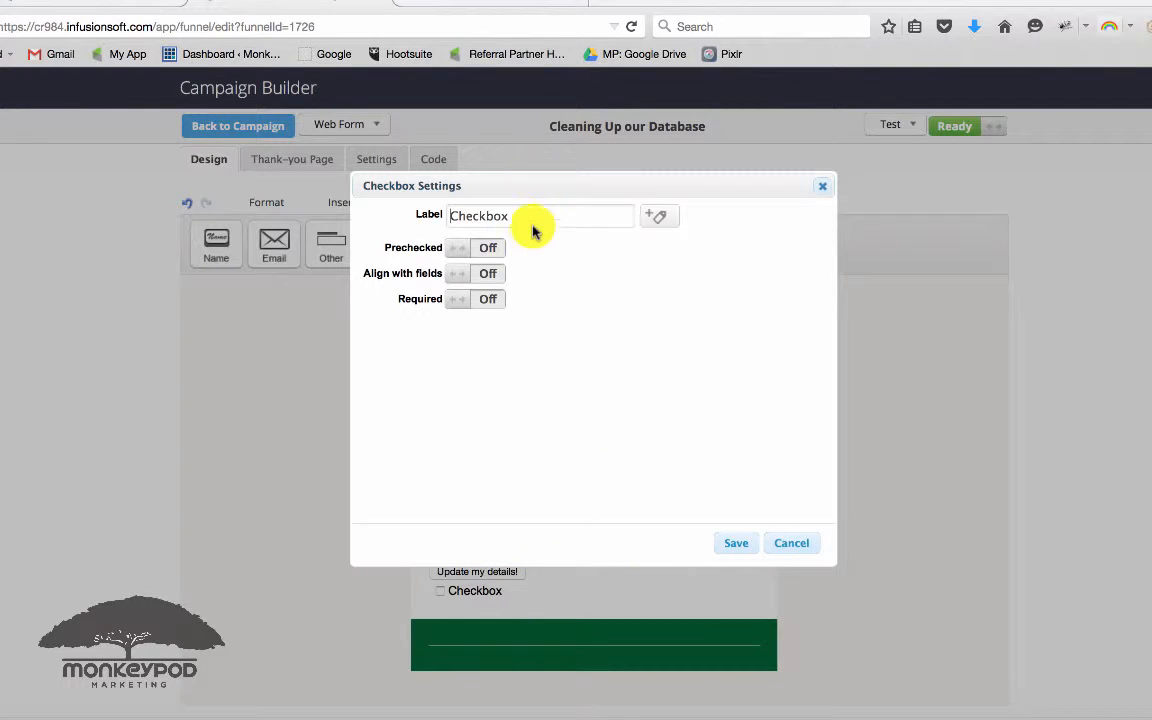
pyautogui.write('Future sales promotions?')
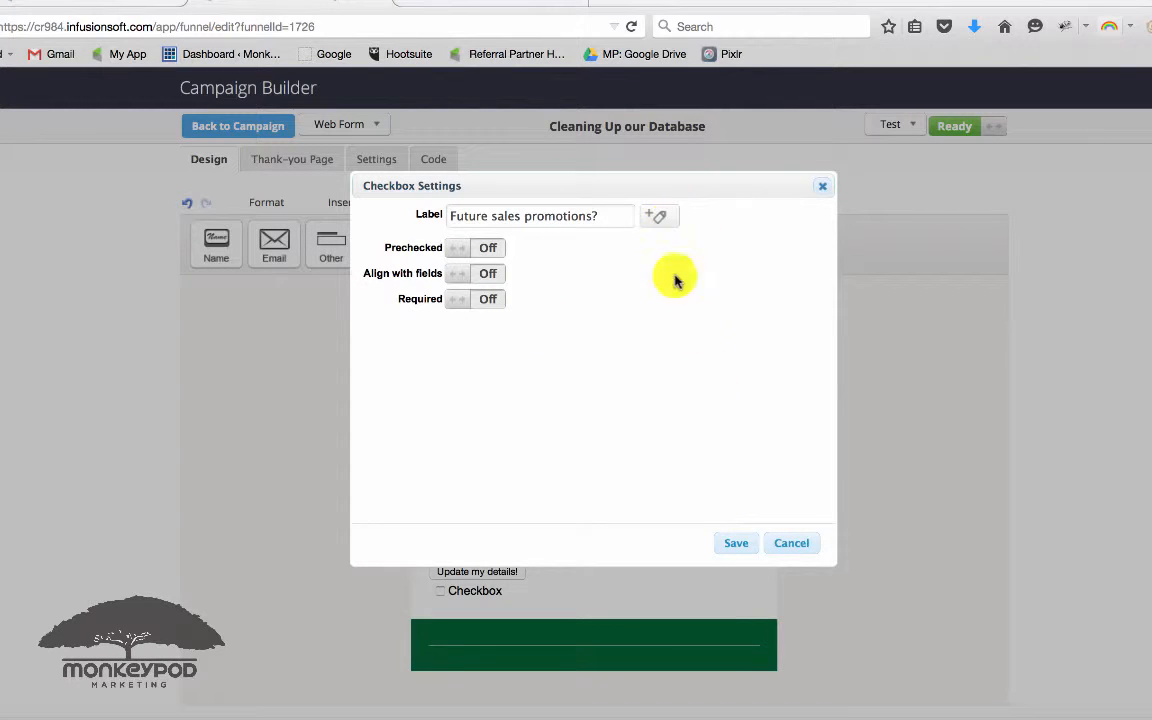
pyautogui.click(735, 543)
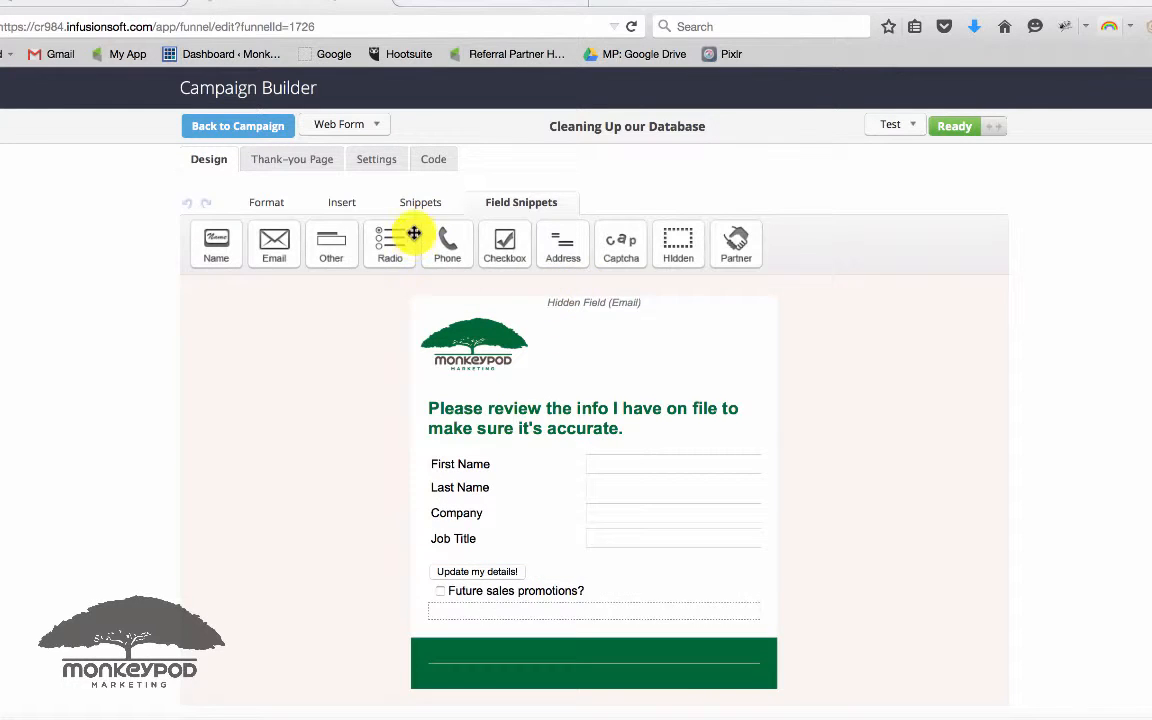
# Add a 15 px spacer to the form and return to the campaign map.
pyautogui.click(420, 202)
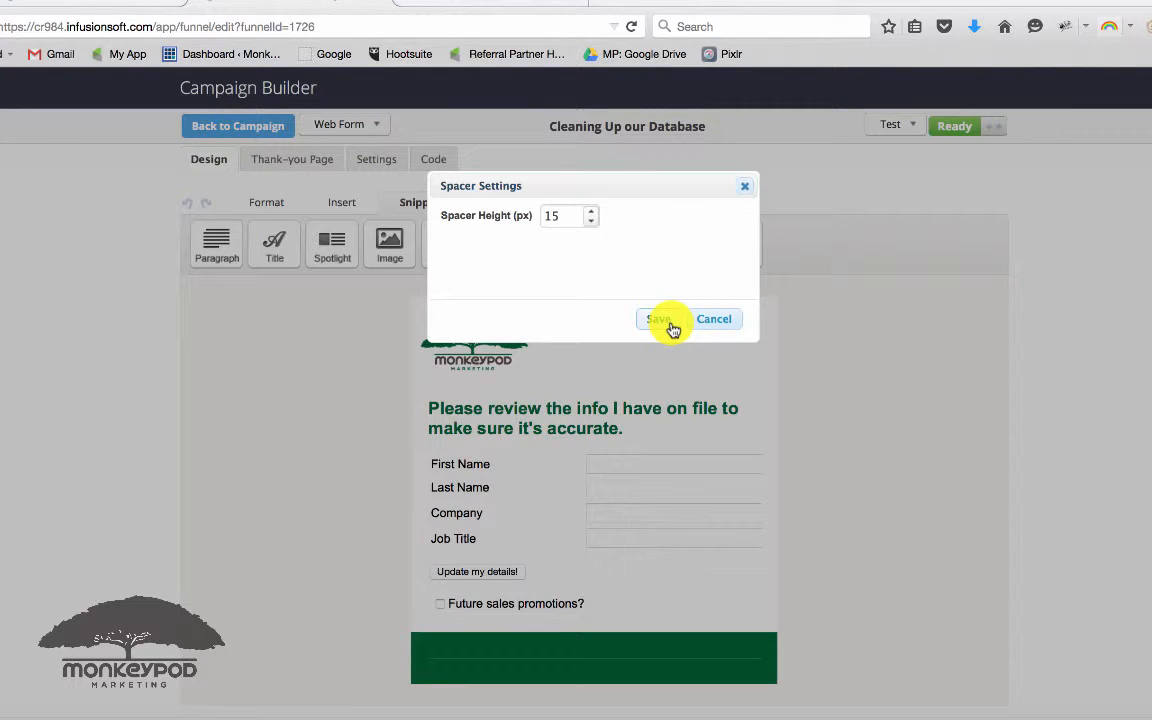
pyautogui.click(658, 318)
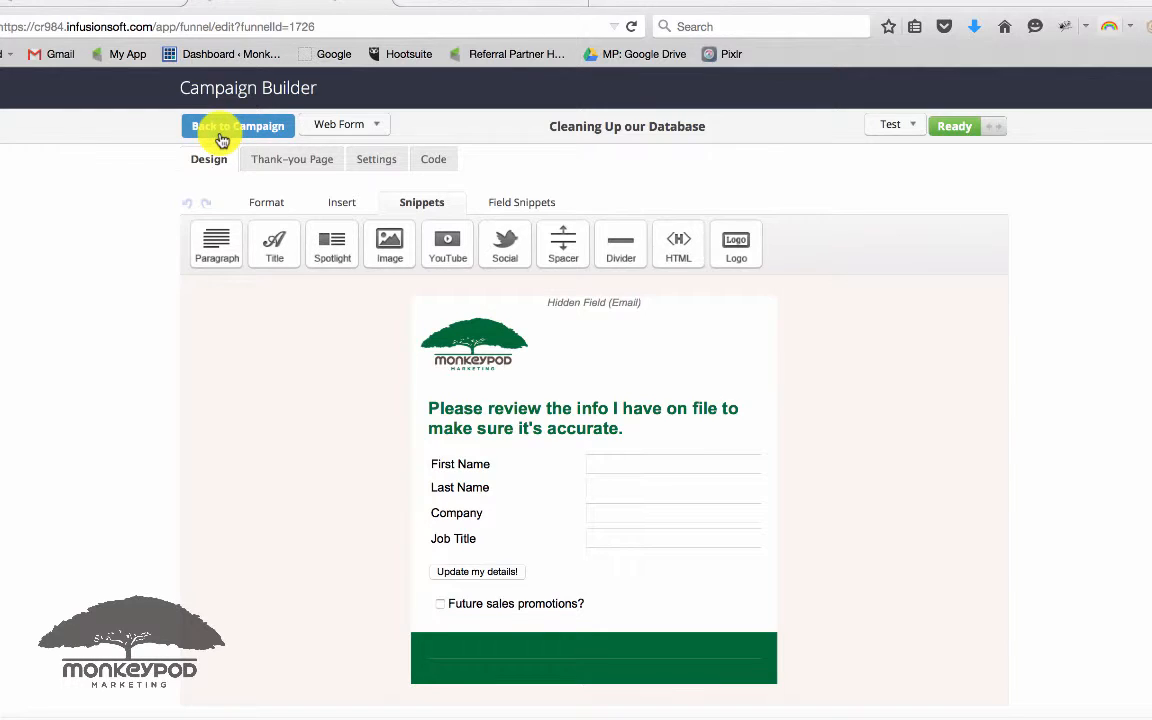
pyautogui.click(237, 125)
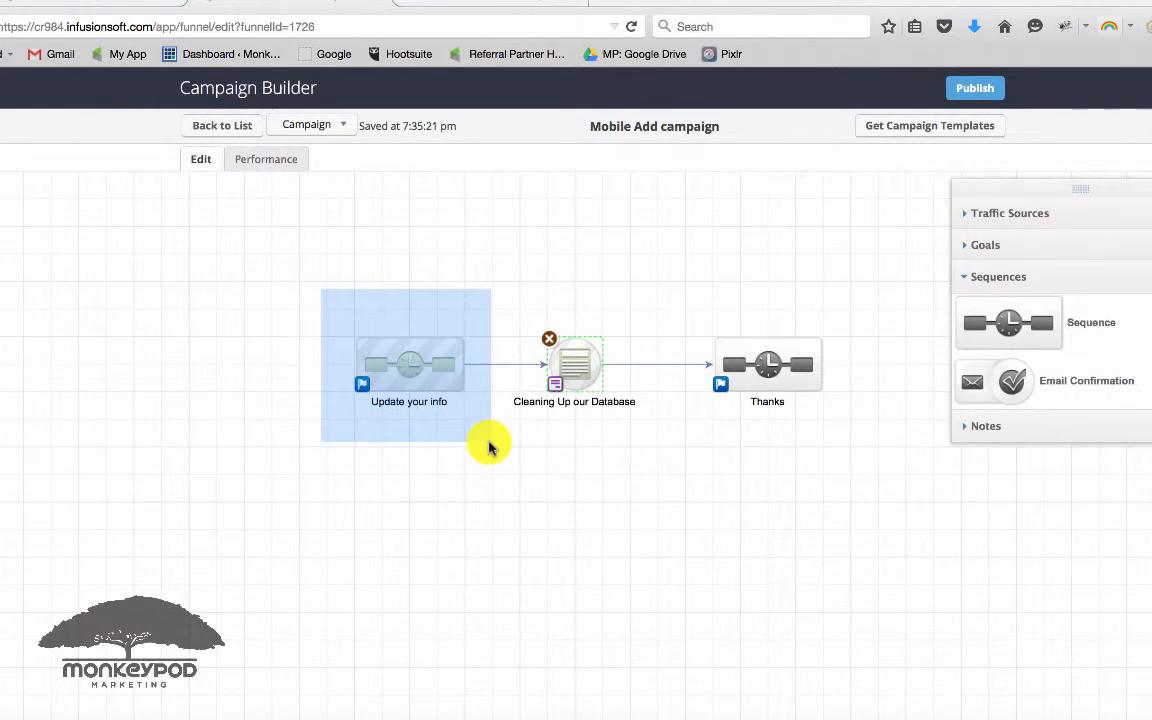
# Deselect the sequence and go to the Admin Branding Center page.
pyautogui.click(484, 433)
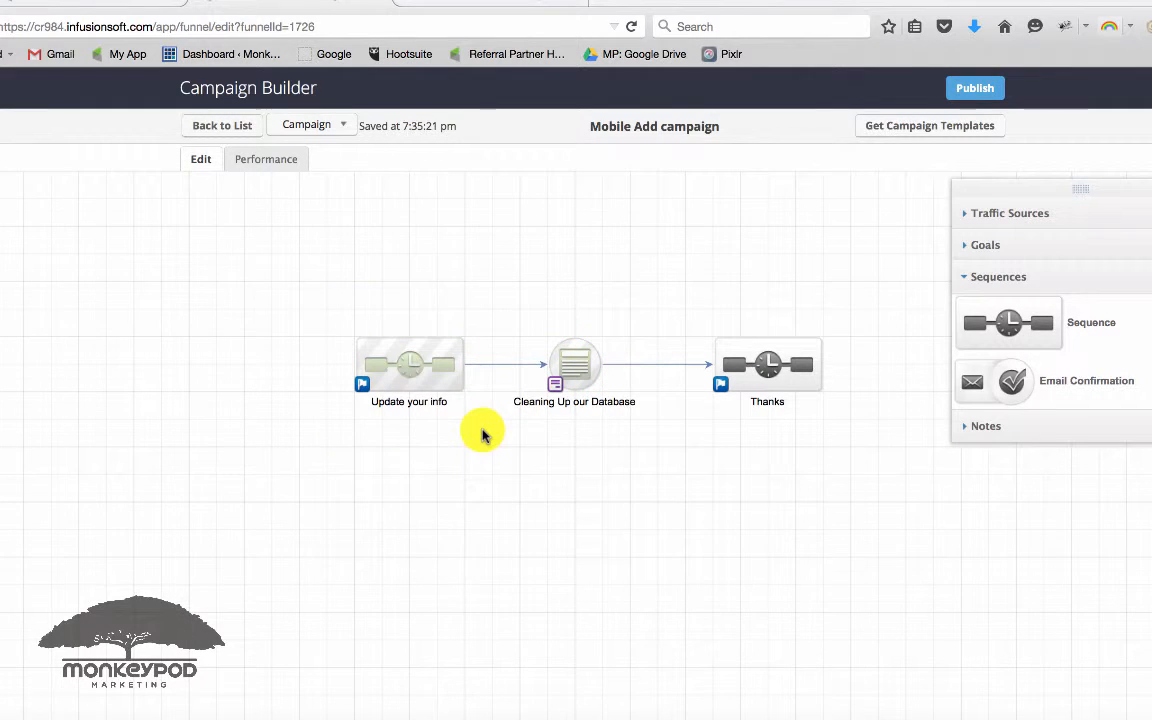
pyautogui.moveTo(481, 425)
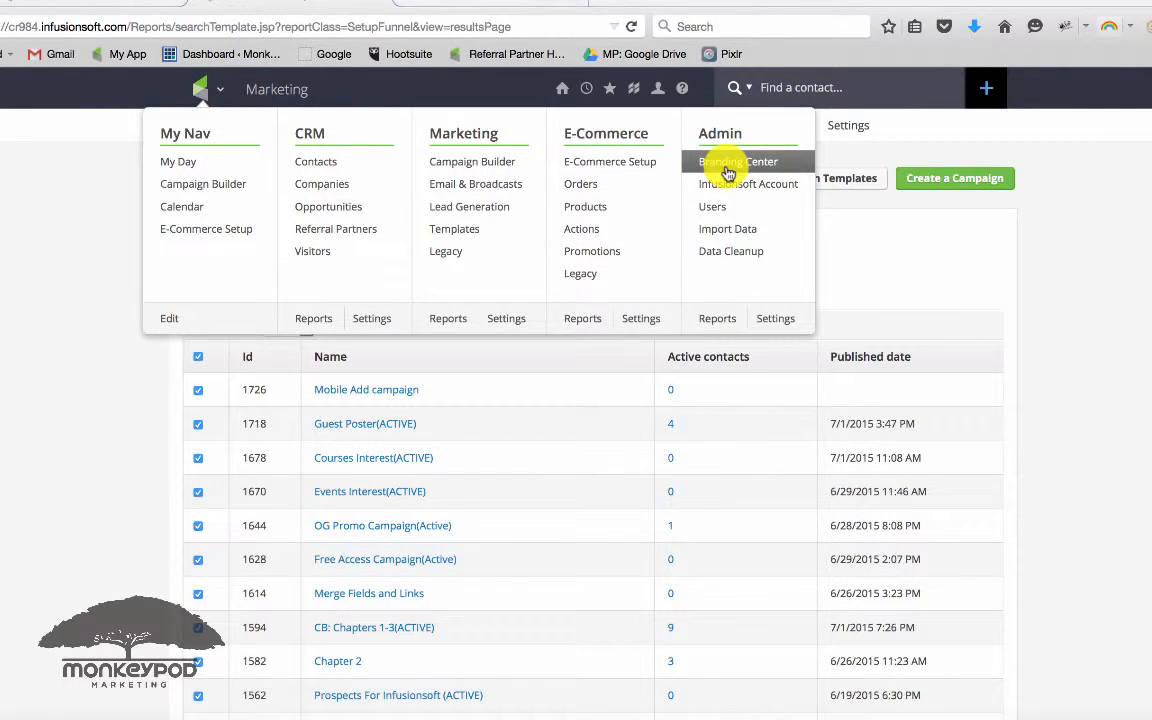
pyautogui.click(738, 161)
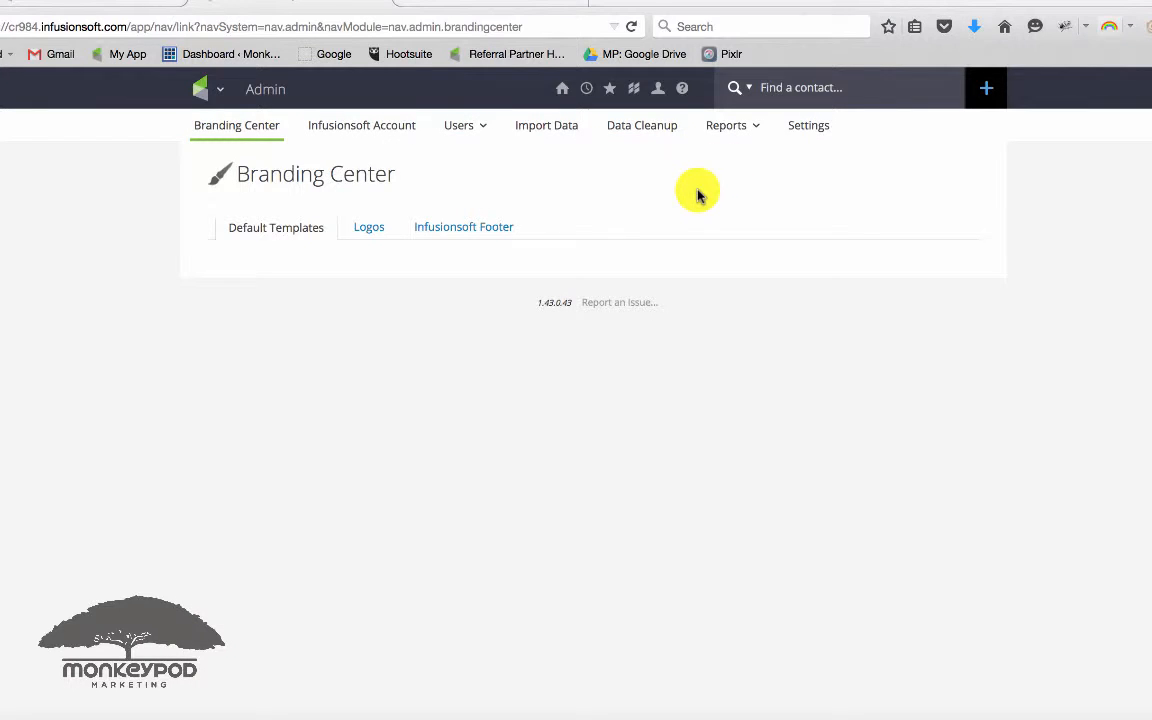
# Add a linked 'Review my information' paragraph to the Campaign Email template footer and save.
pyautogui.click(276, 227)
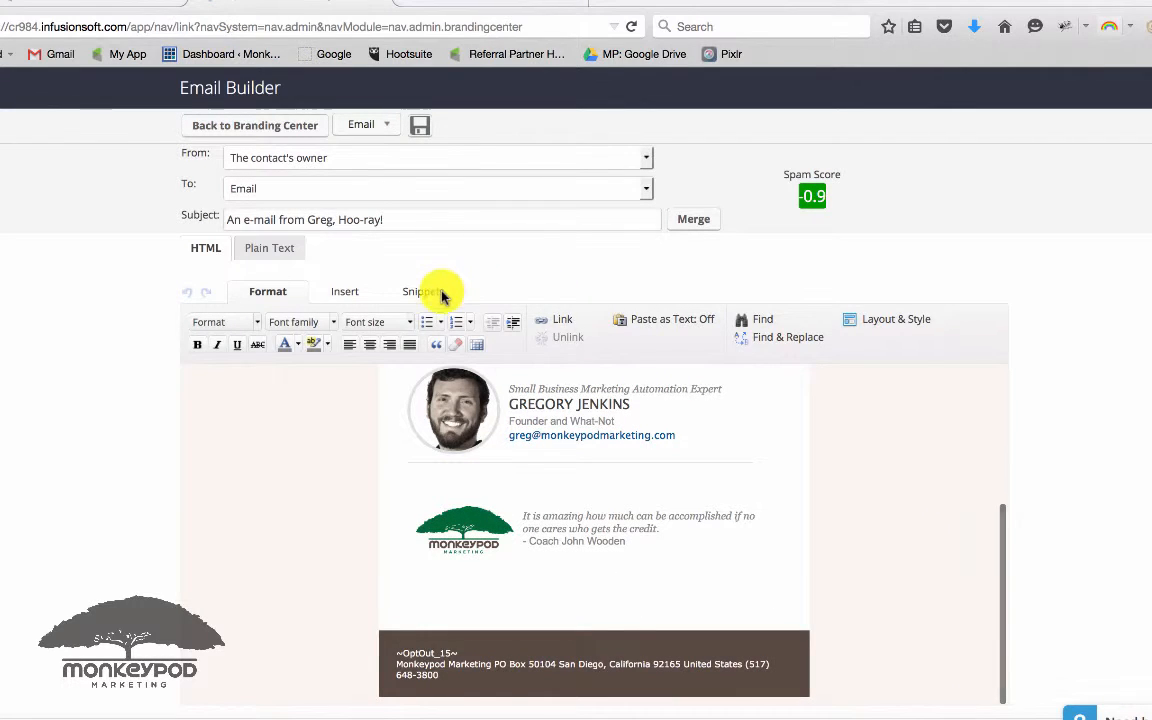
pyautogui.click(421, 291)
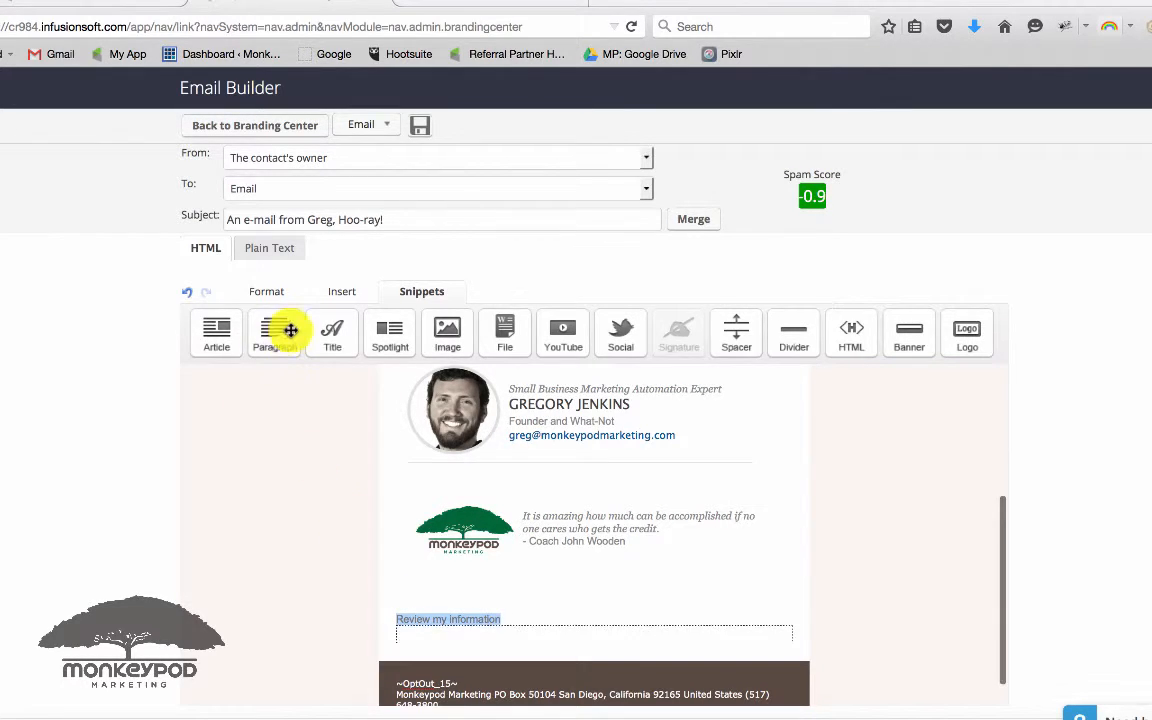
pyautogui.click(266, 291)
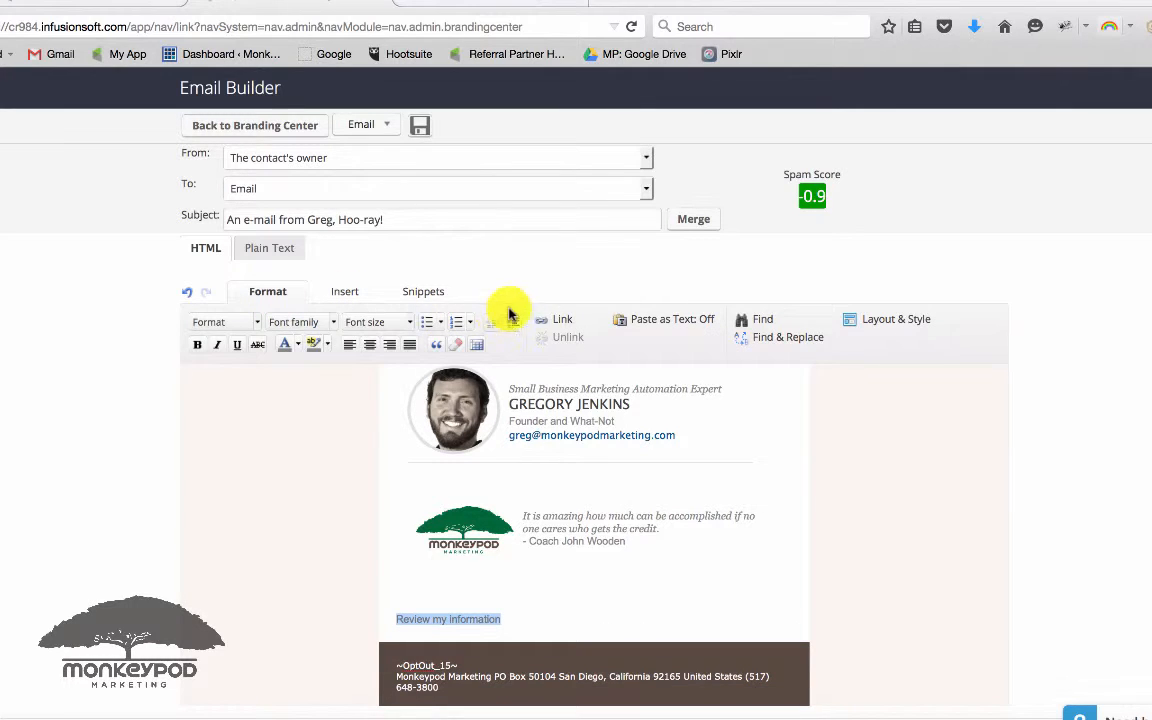
pyautogui.click(562, 318)
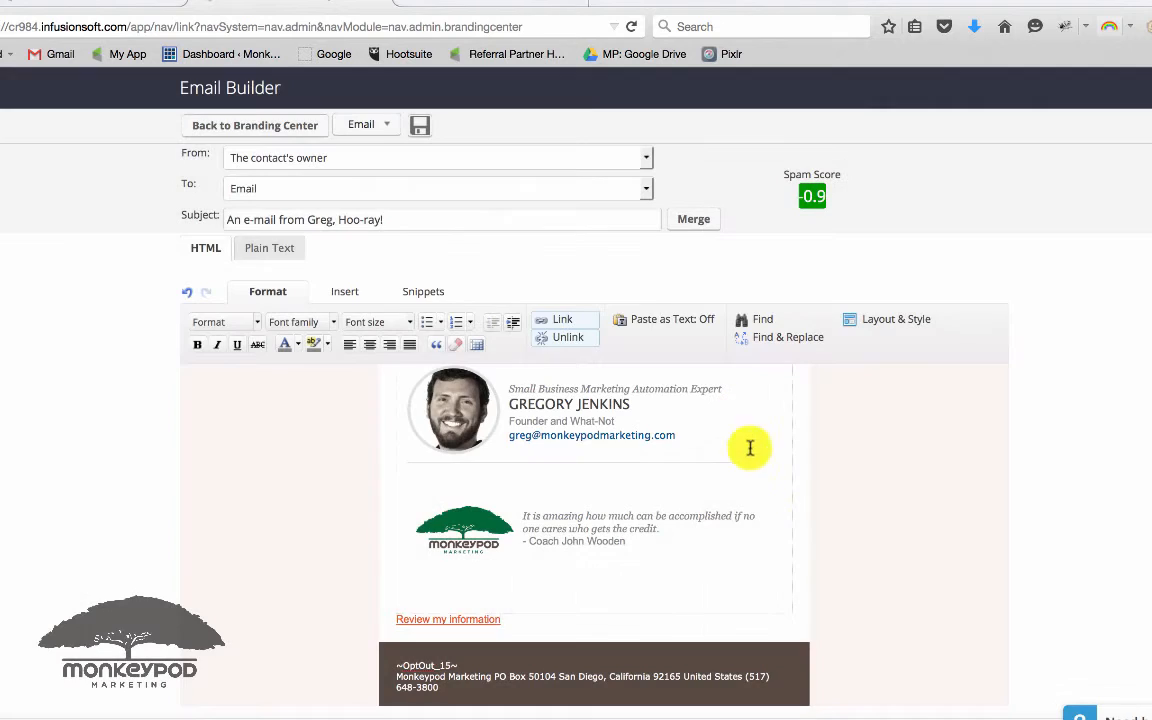
pyautogui.scroll(-3)
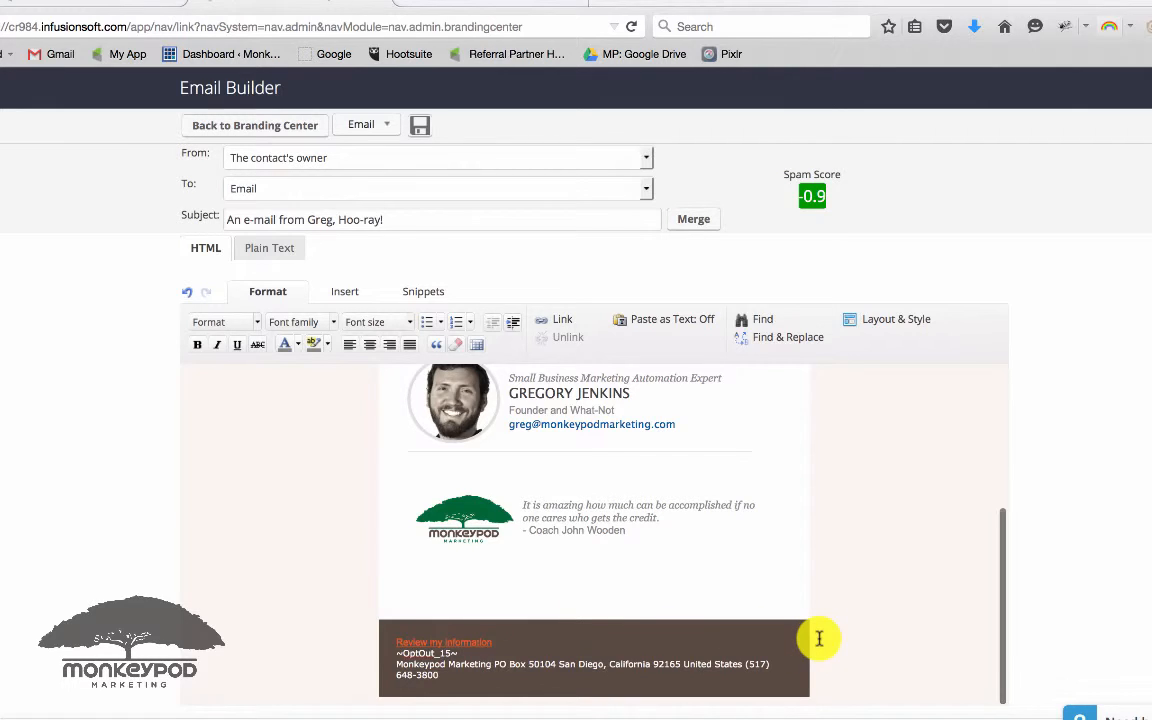
pyautogui.moveTo(826, 636)
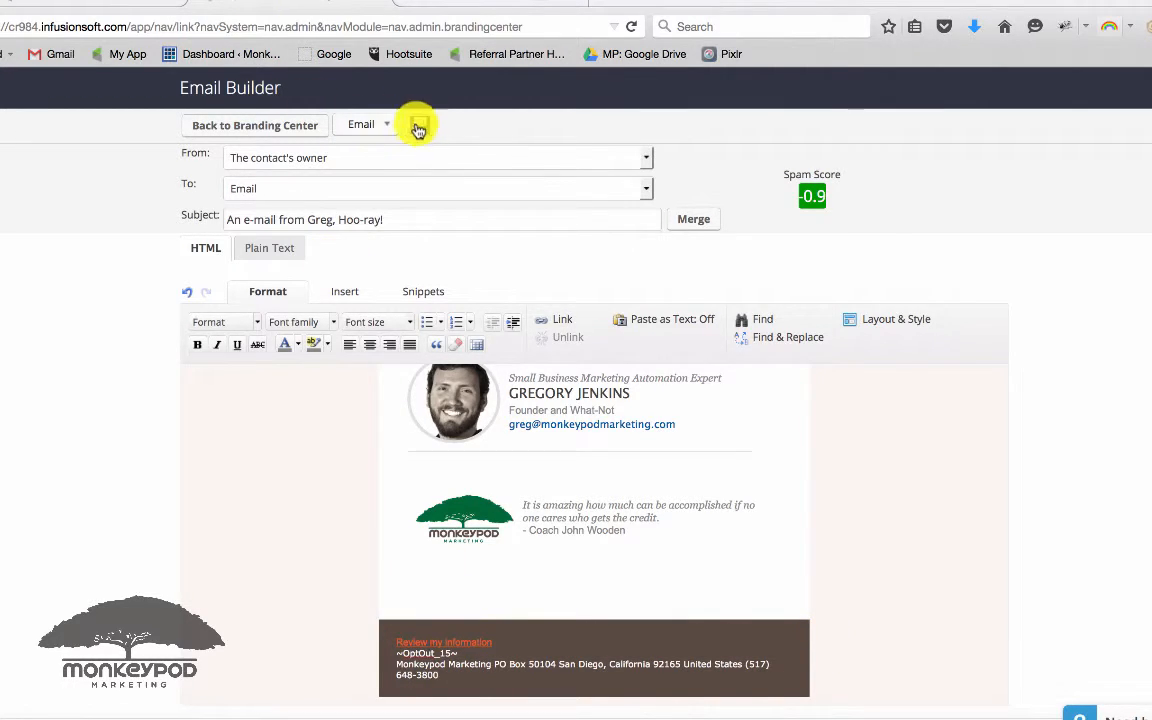
pyautogui.click(254, 125)
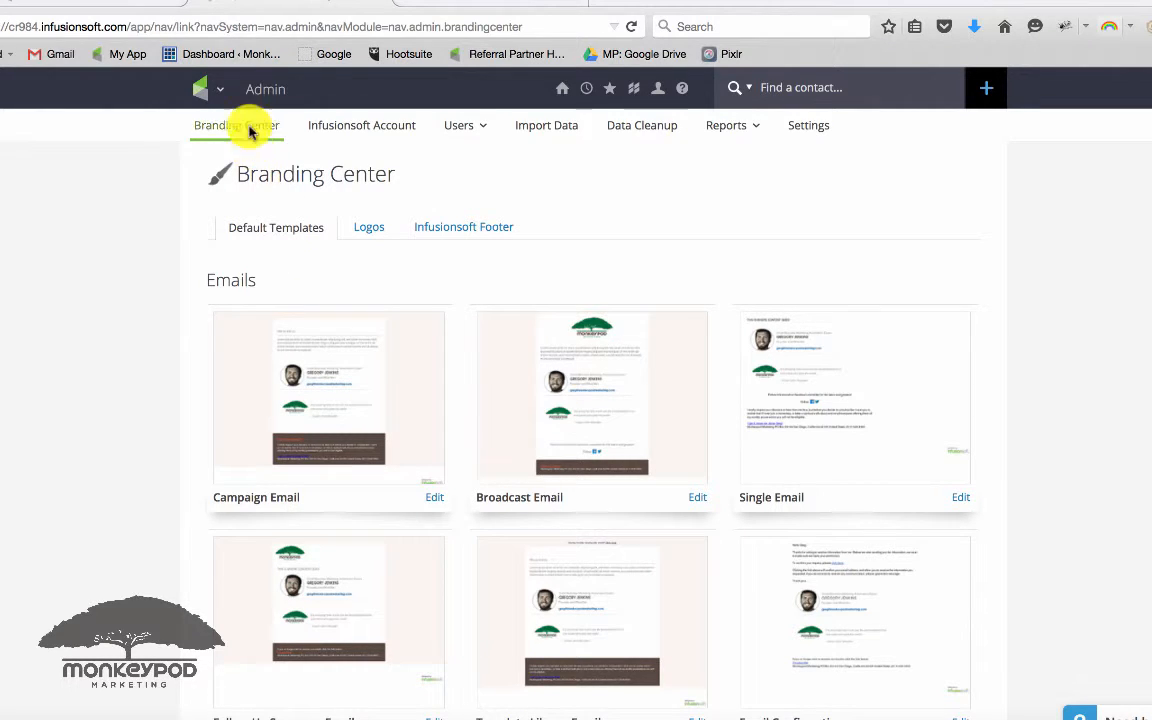
# Reopen the Mobile Add campaign and bring up the web form goal's Goal Settings.
pyautogui.click(200, 88)
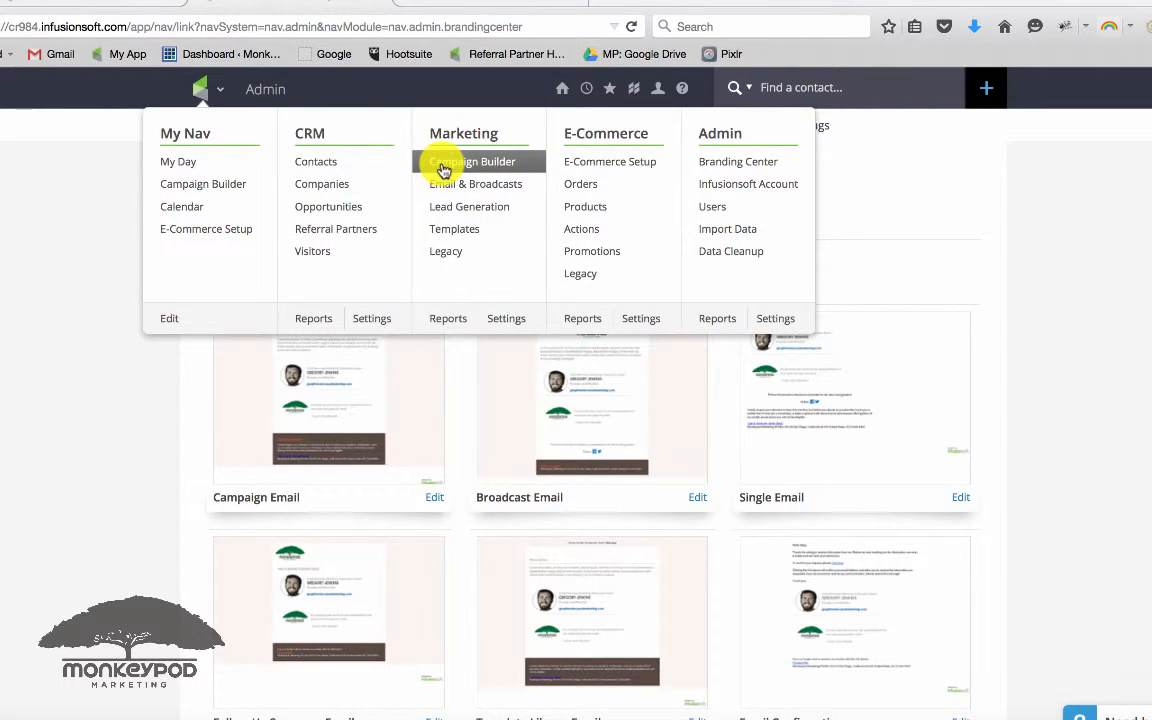
pyautogui.click(471, 161)
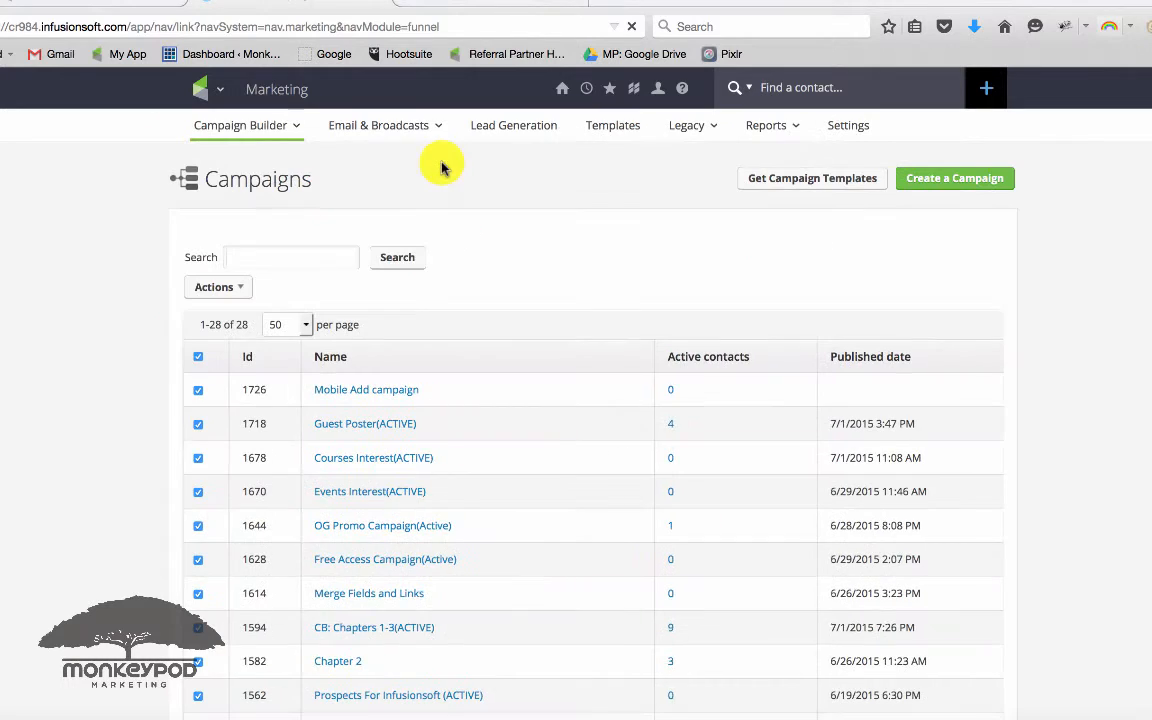
pyautogui.click(366, 389)
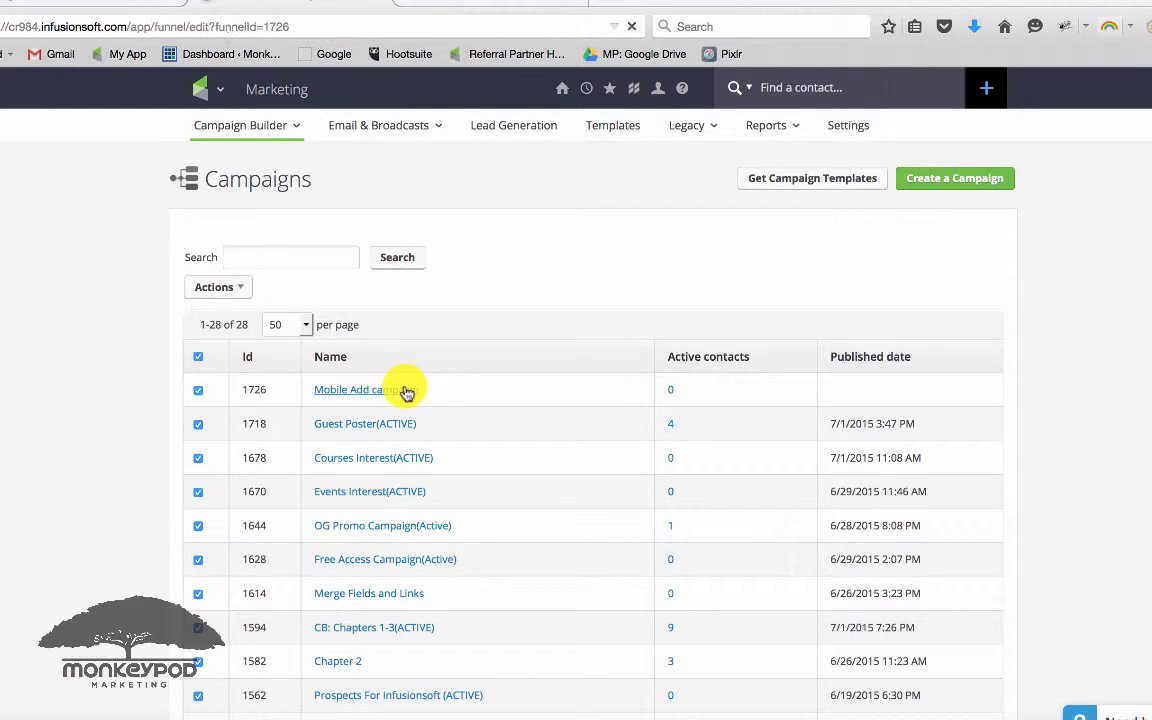
pyautogui.click(347, 389)
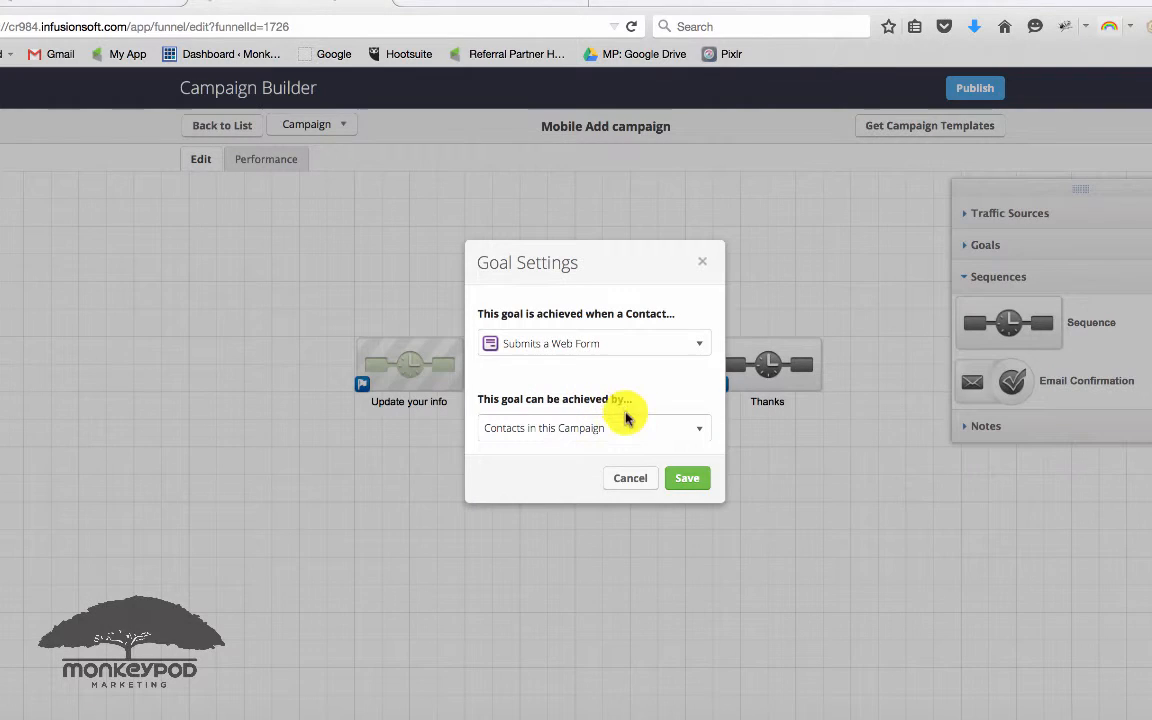
# Set the Cleaning Up our Database goal to be achievable by Any Contact and save.
pyautogui.click(593, 428)
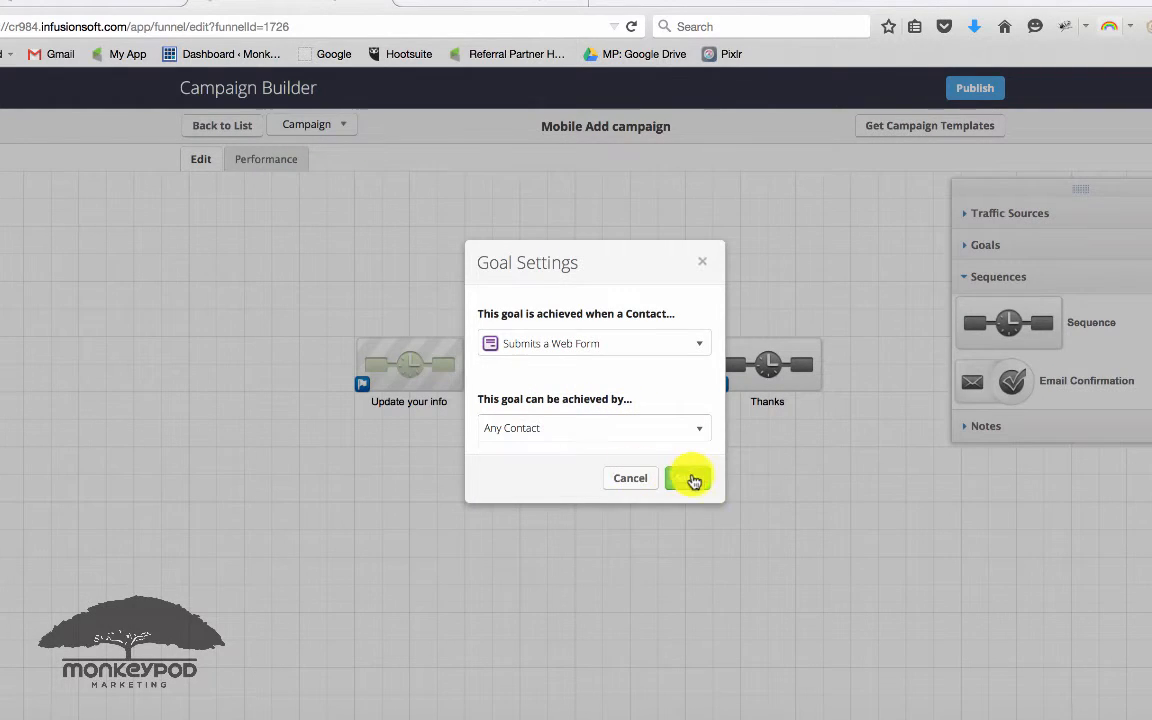
pyautogui.click(691, 478)
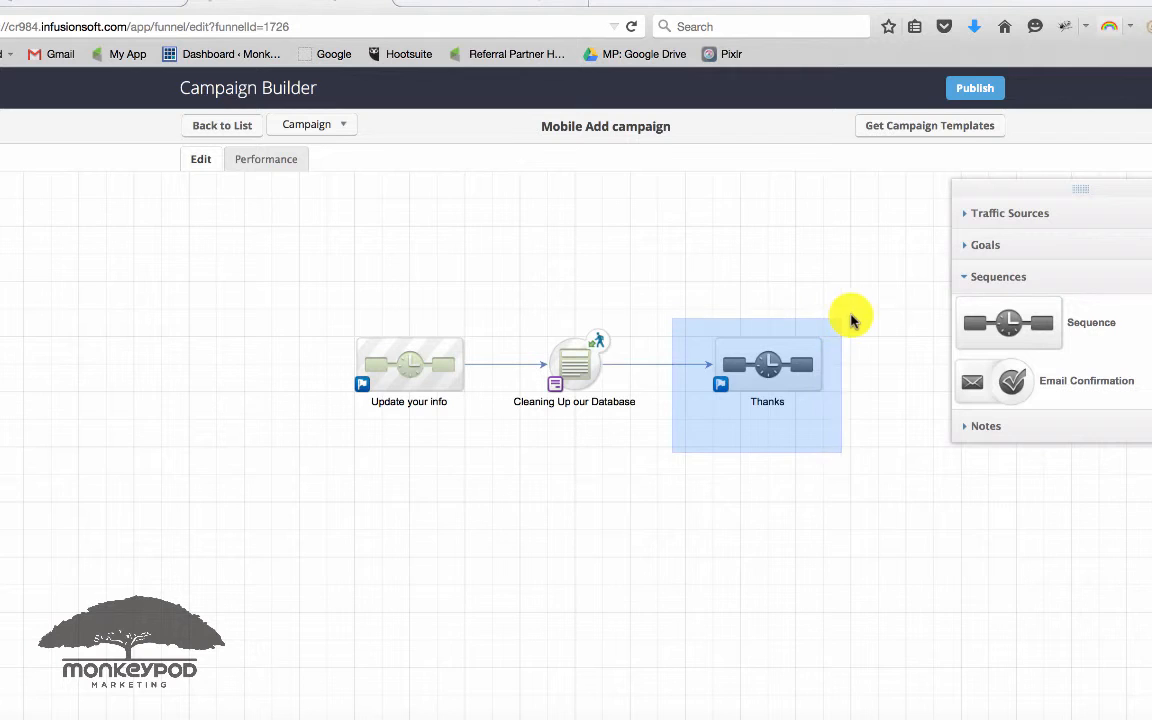
pyautogui.click(665, 483)
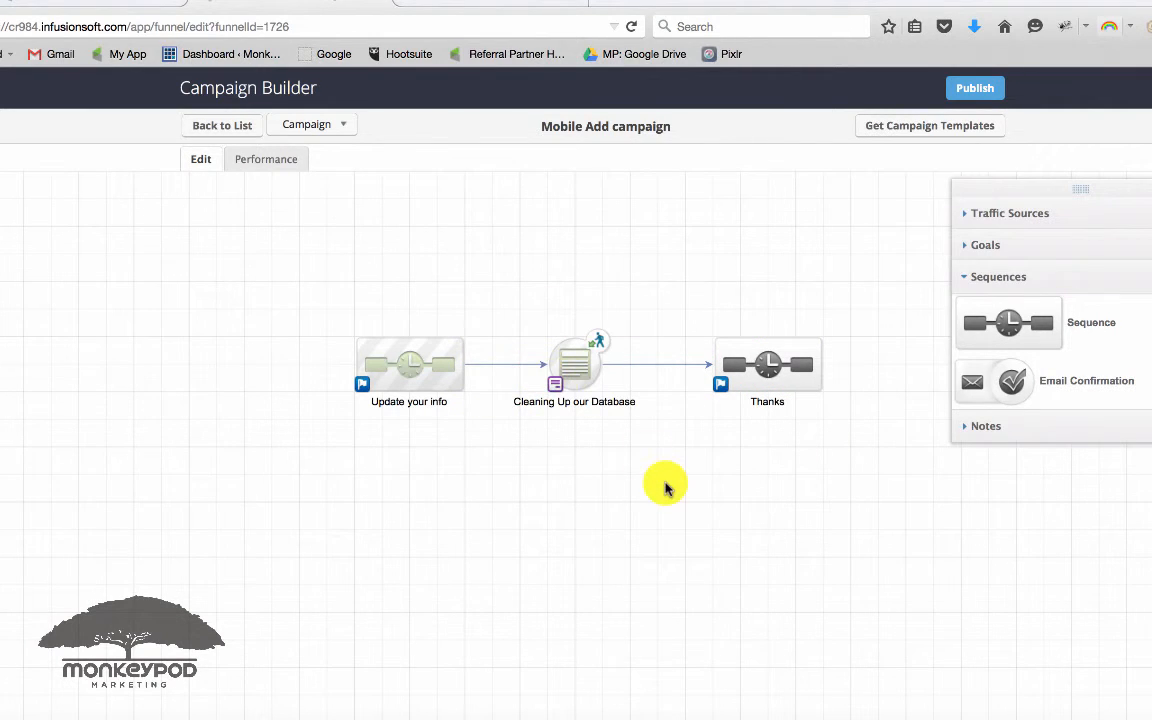